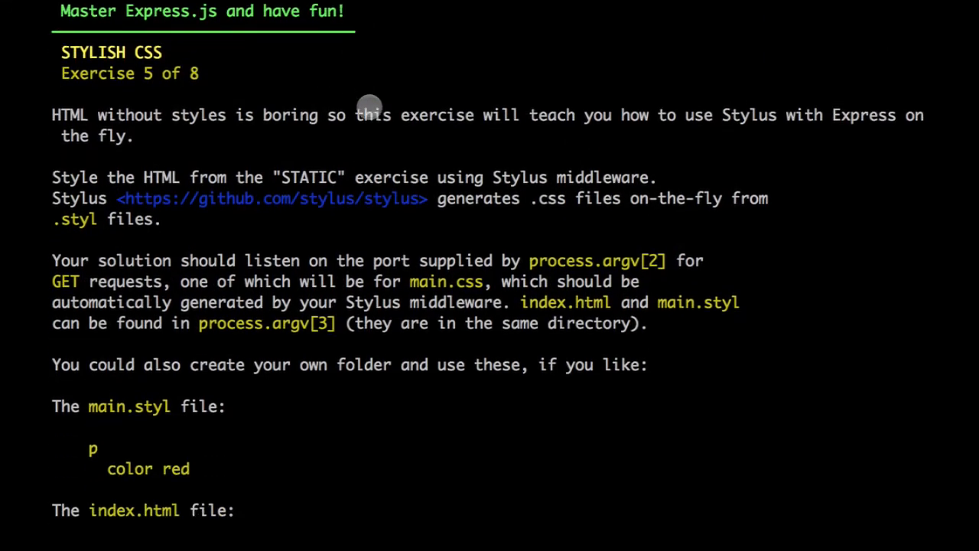
- Create a new file named 5-css.js in the project
scroll(down, 3)
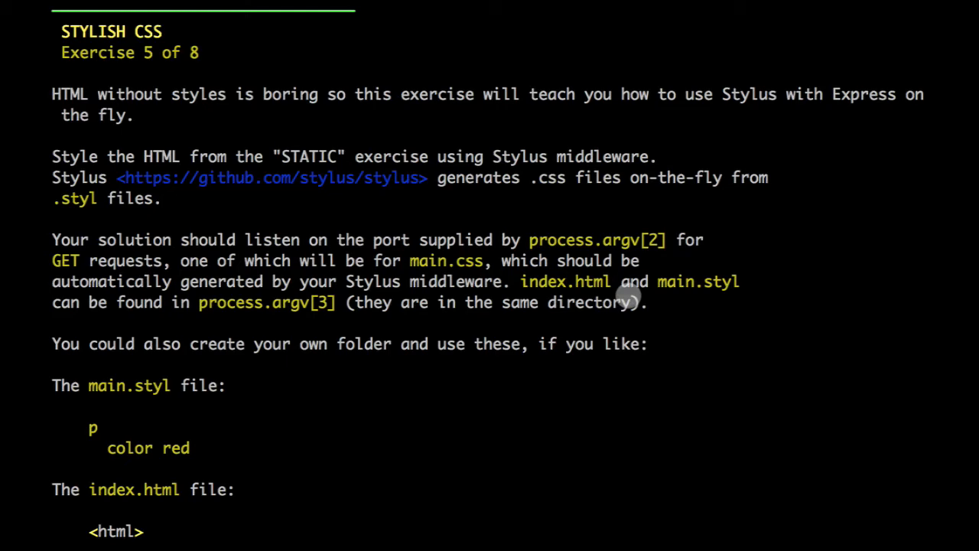
scroll(down, 3)
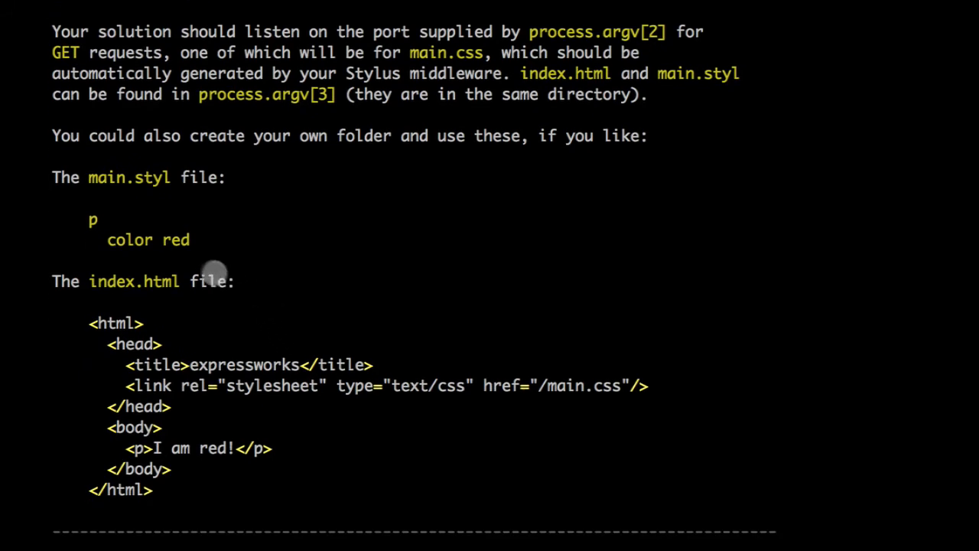
mouse_move(84, 220)
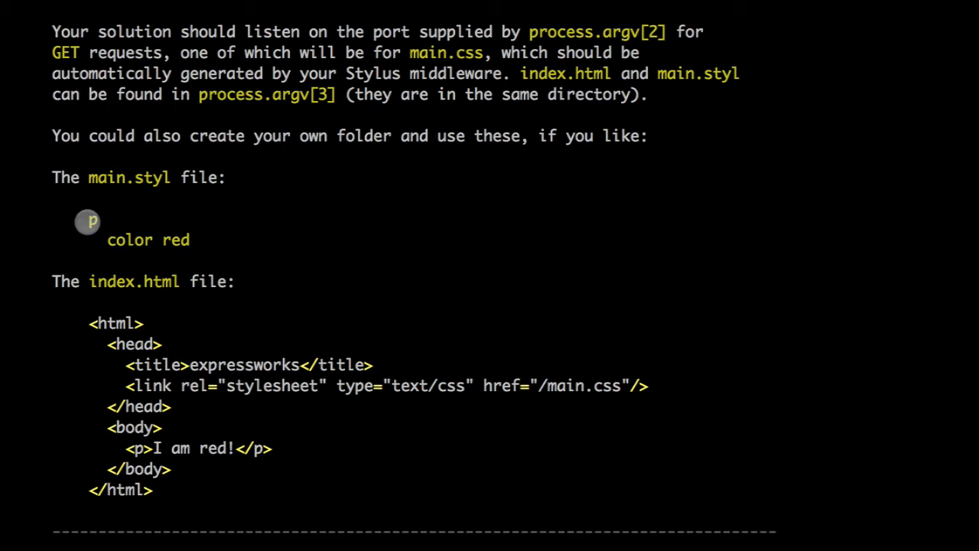
mouse_move(178, 447)
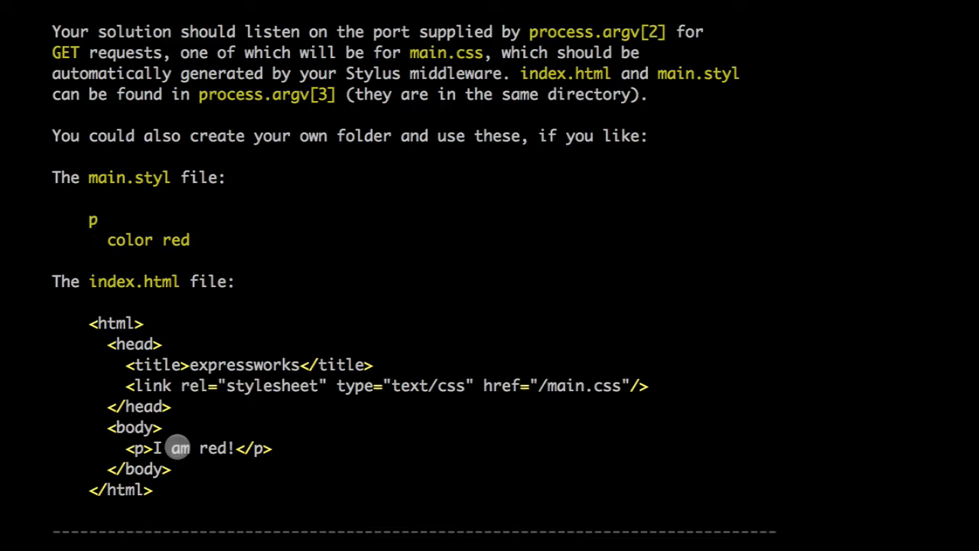
scroll(up, 3)
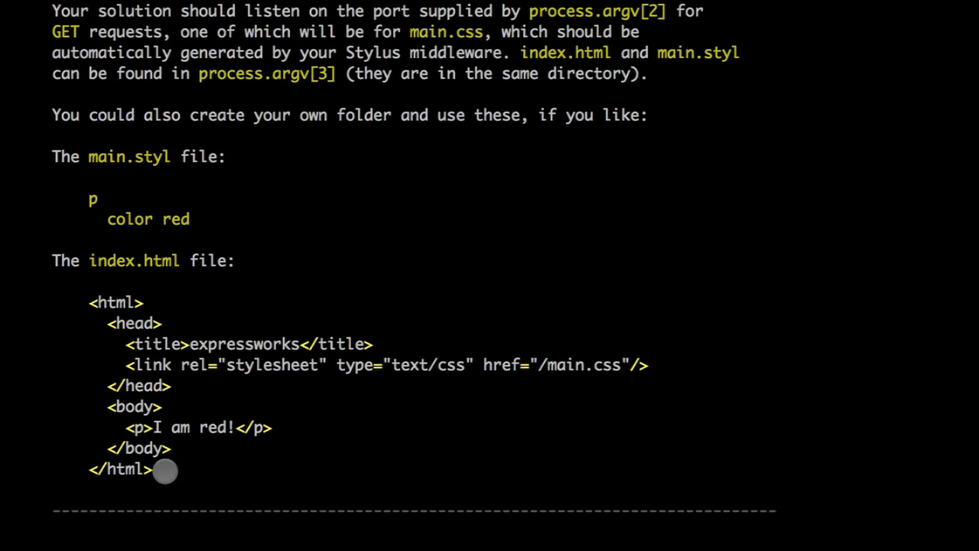
scroll(down, 3)
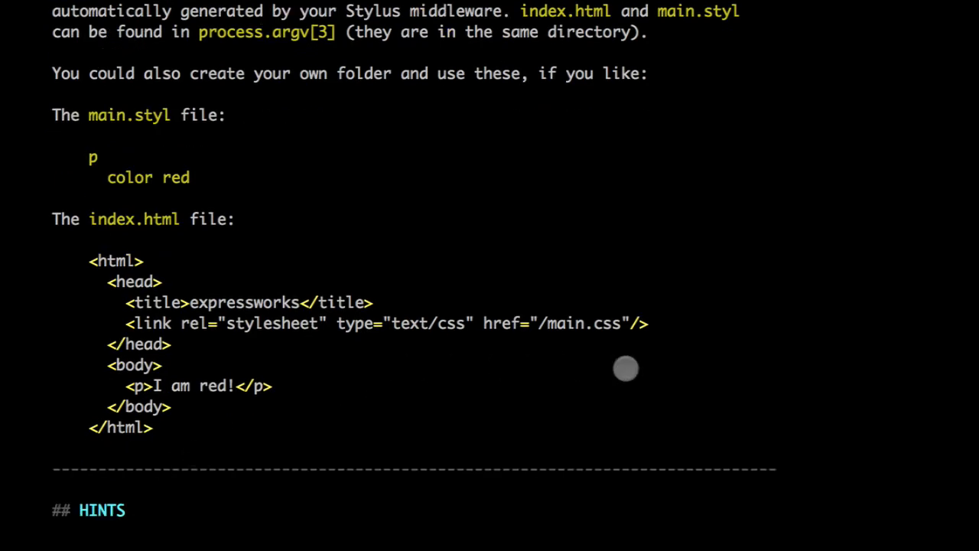
mouse_move(523, 413)
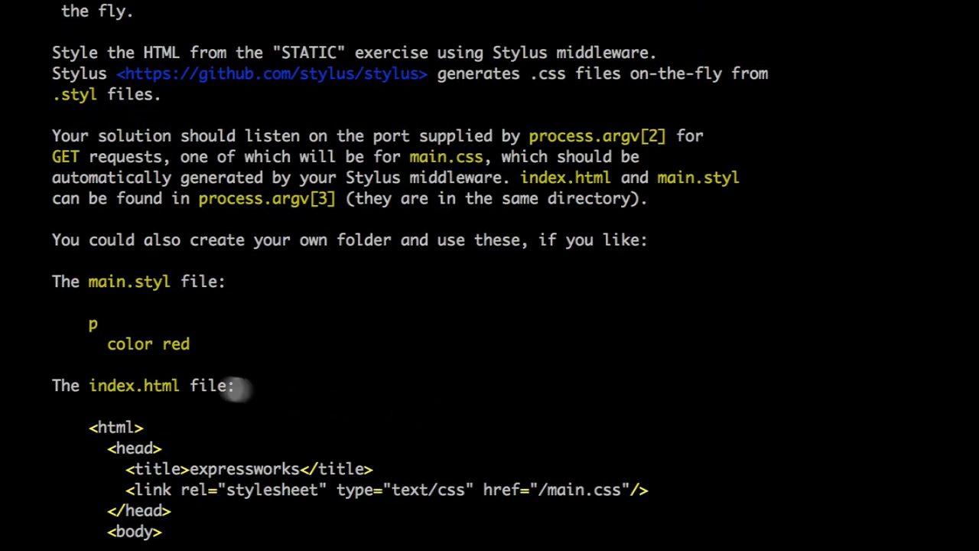
mouse_move(416, 275)
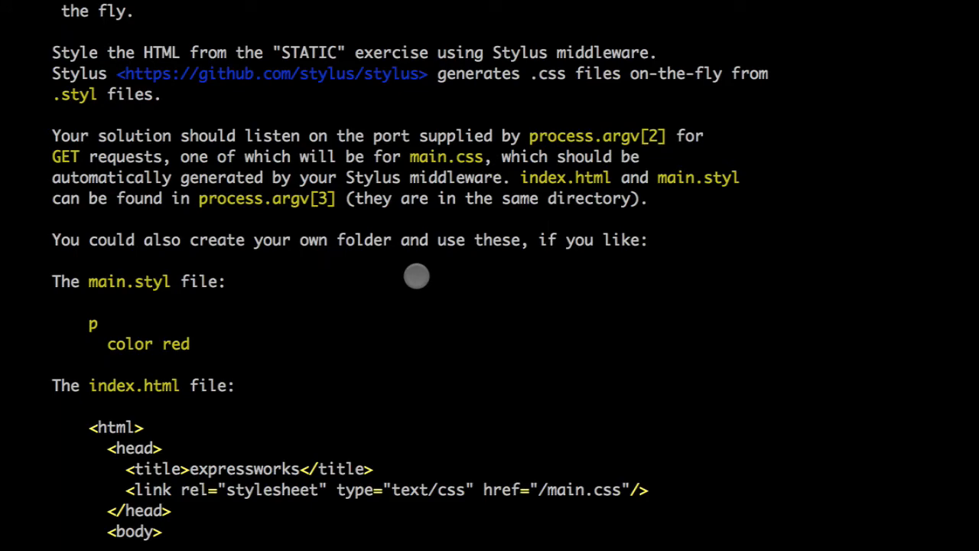
scroll(down, 3)
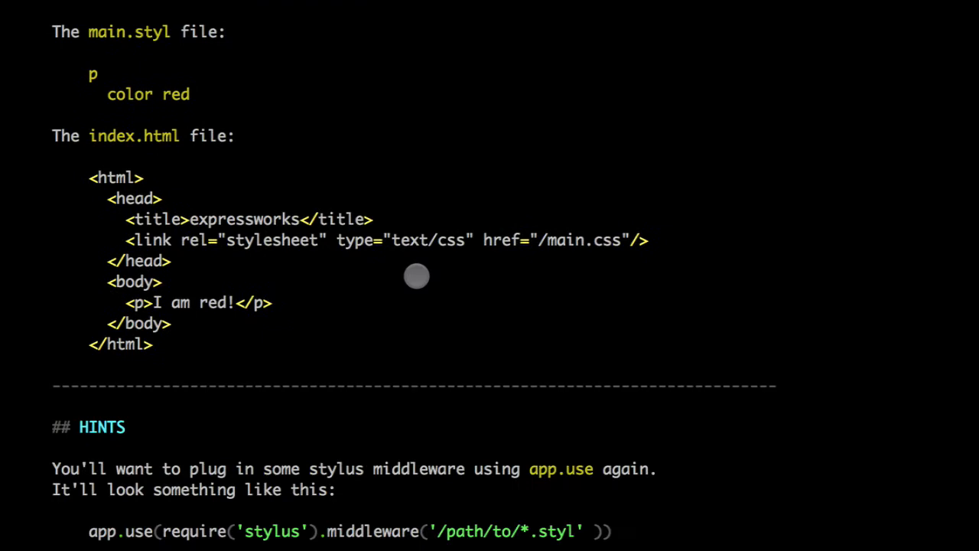
scroll(up, 3)
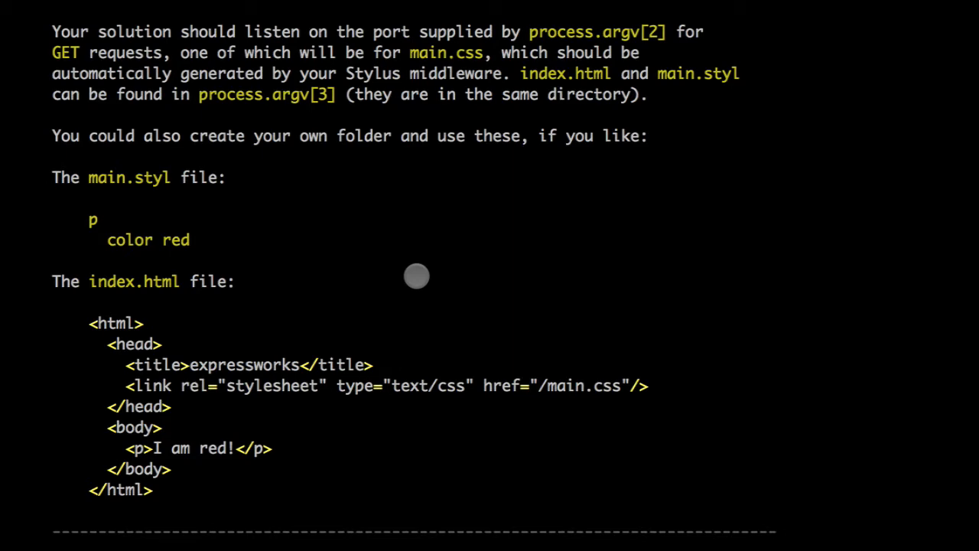
key(cmd+\)
text(5-)
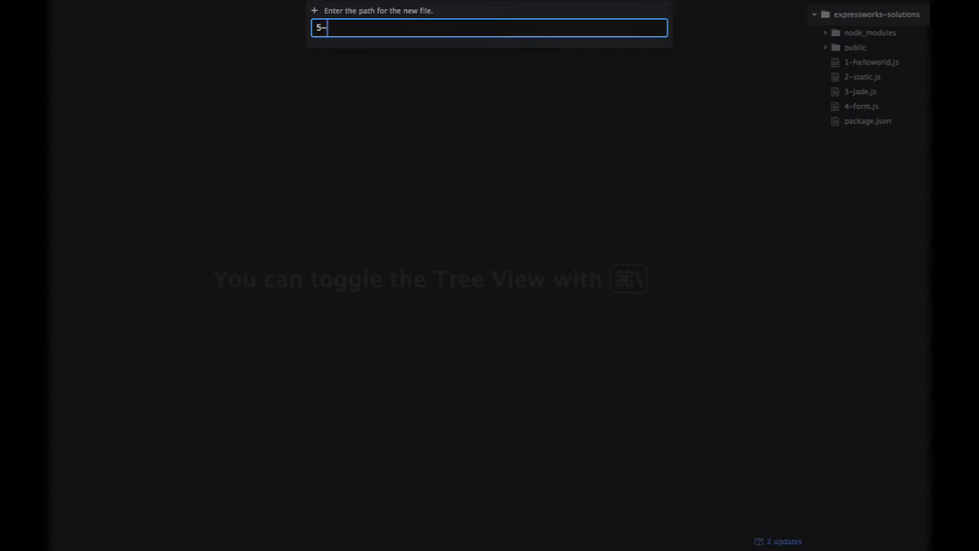
text(css.js)
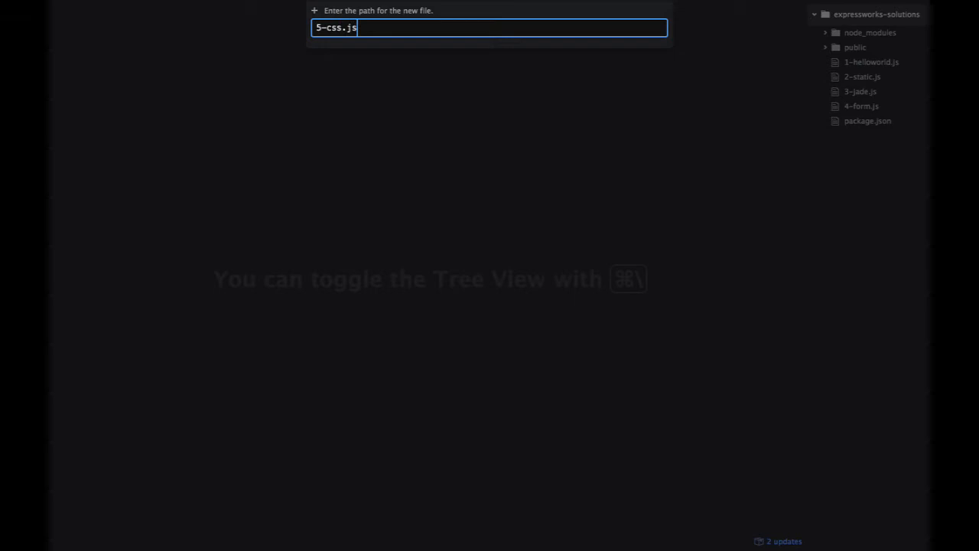
key(Return)
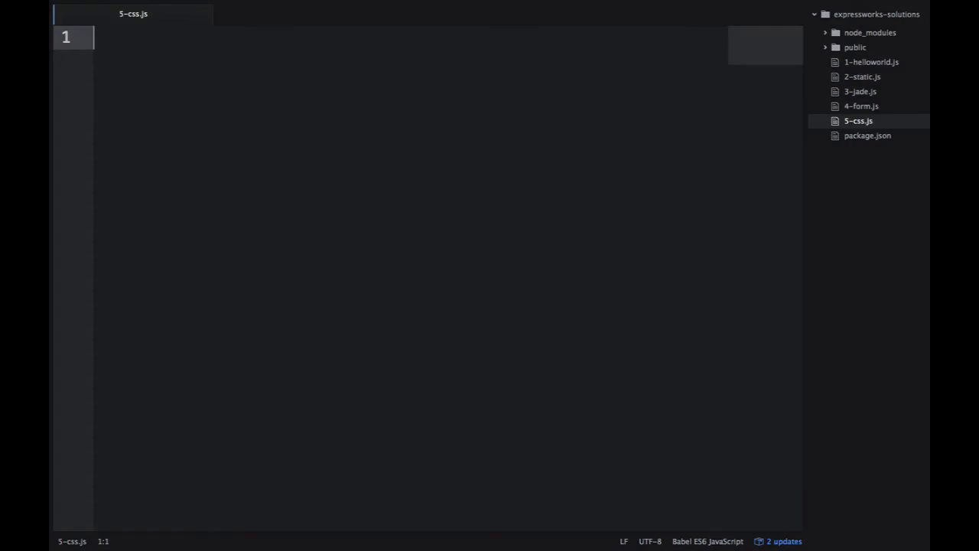
- Require express and add stylus middleware serving from process.argv[3]
text(var exp)
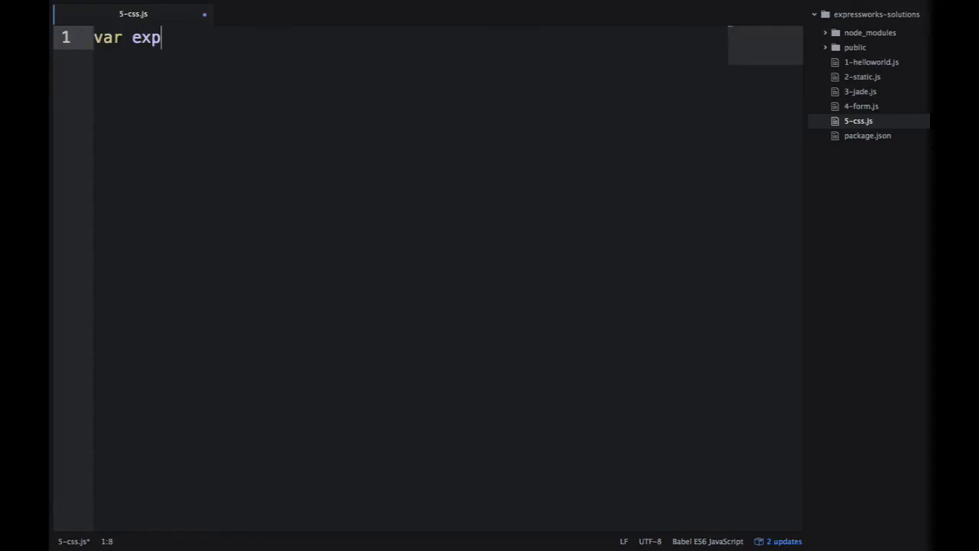
text(ress = r)
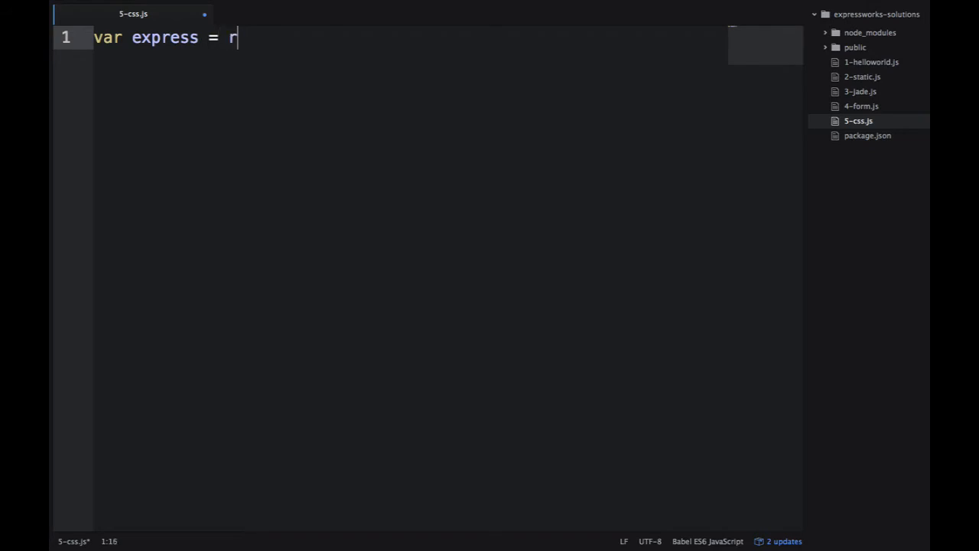
text(equire('e'))
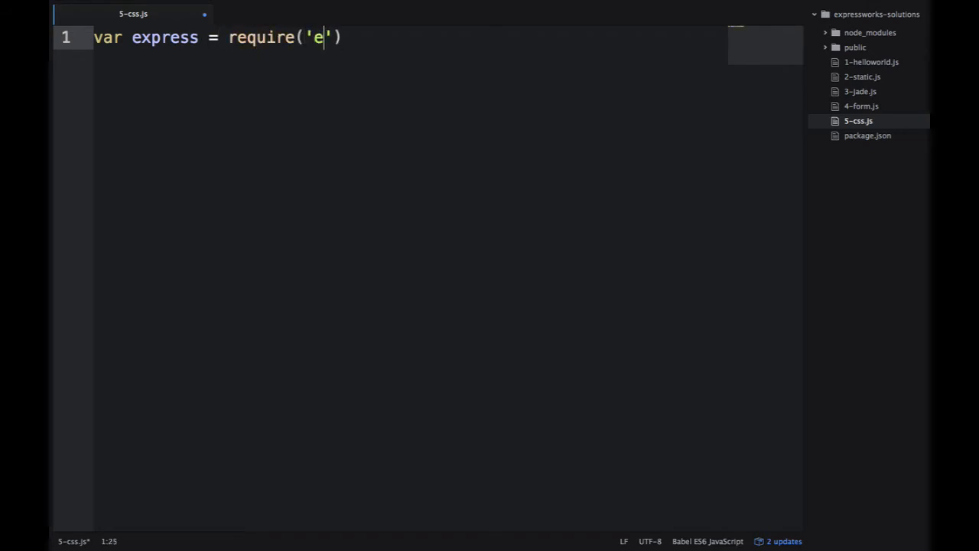
text(xpress)
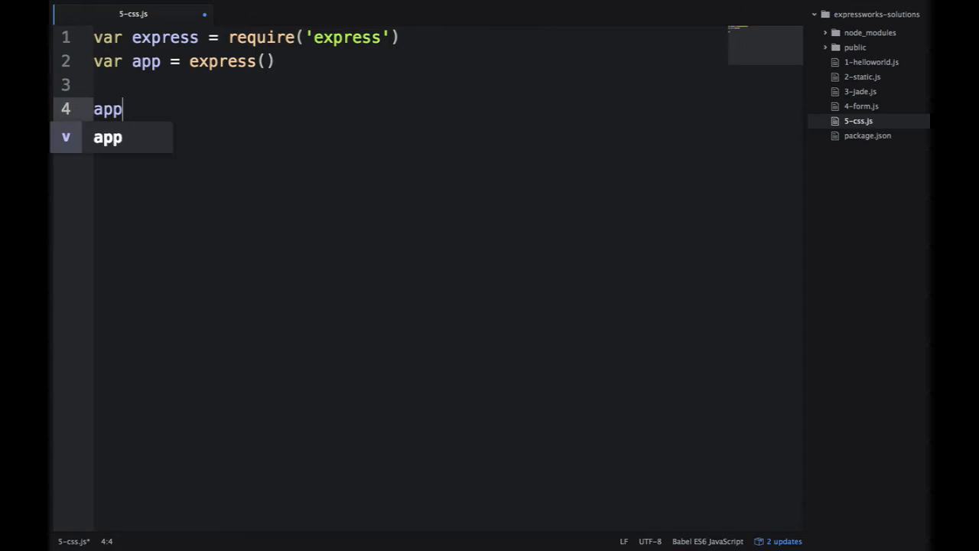
text(.use(require('st)
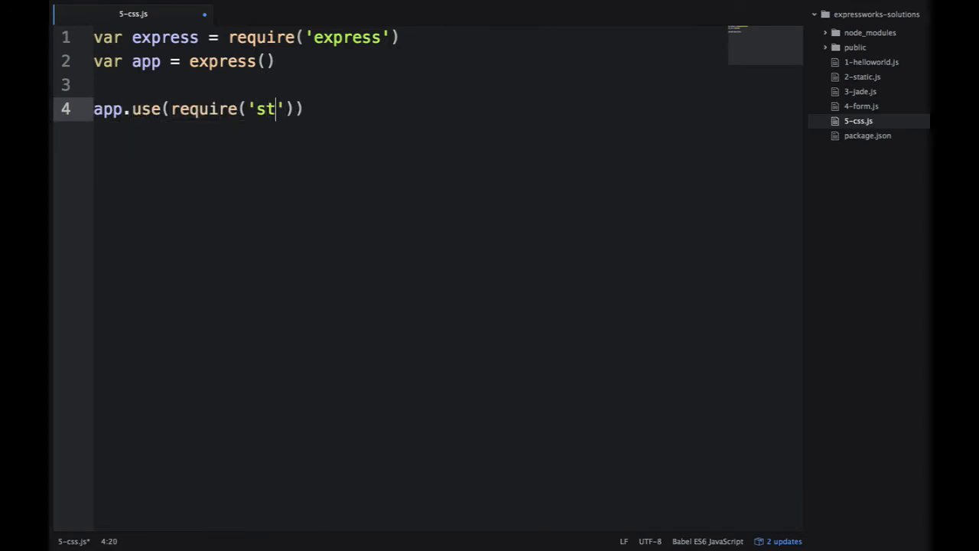
text(ylus').m)
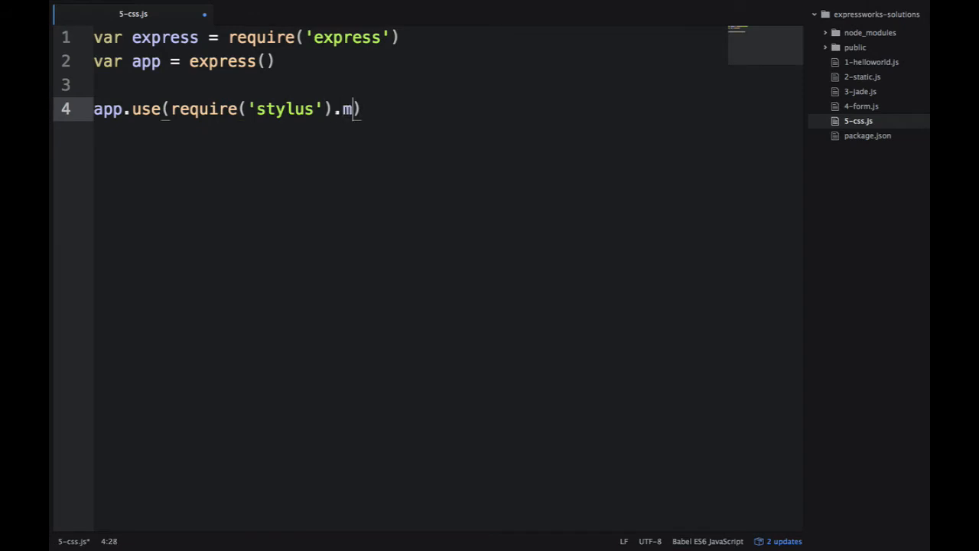
text(iddleware())
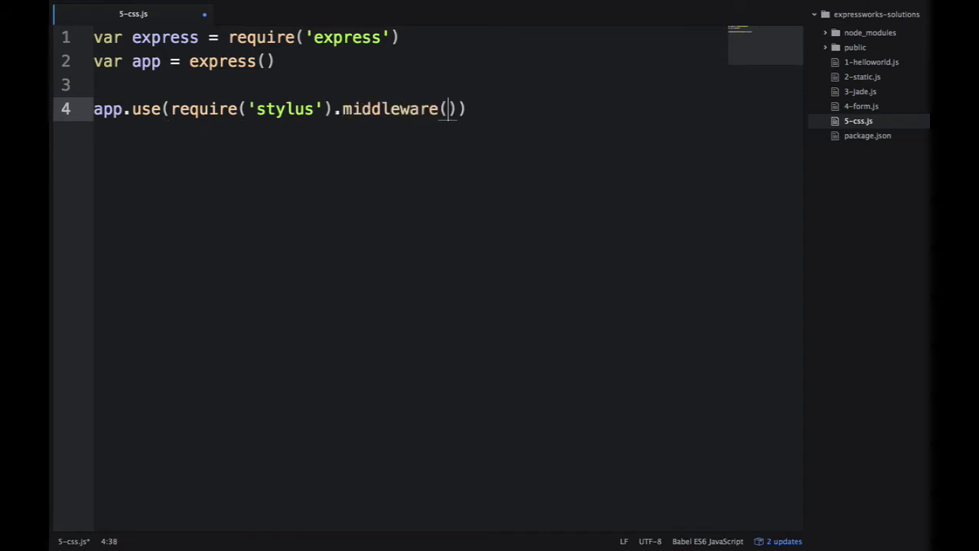
text(process.argv[3)
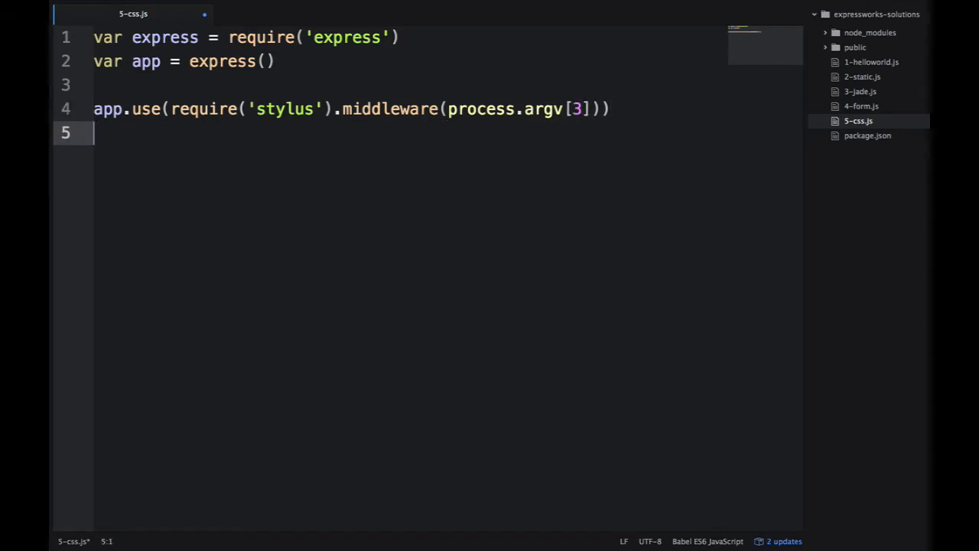
- Add express.static on process.argv[3] and app.listen on process.argv[2]
text(app.use(ex)
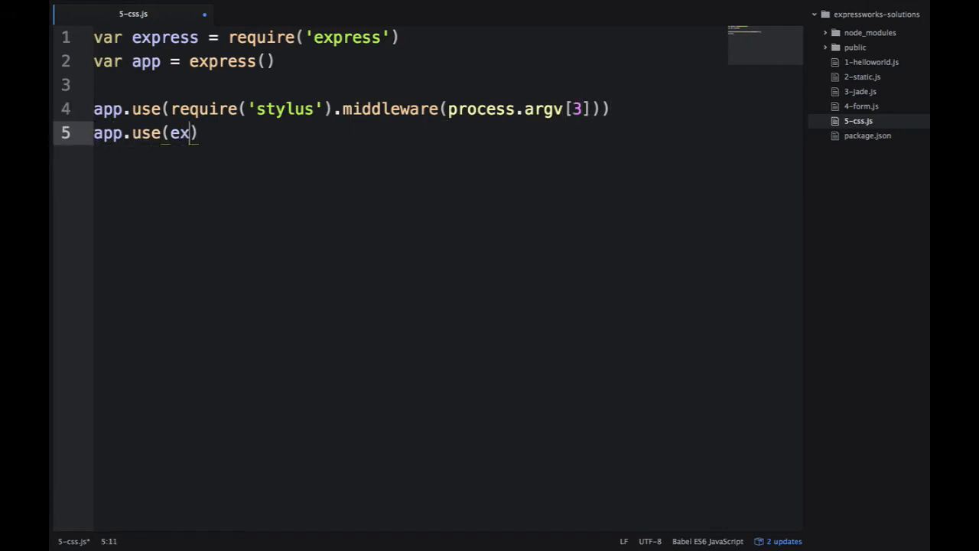
text(press.st)
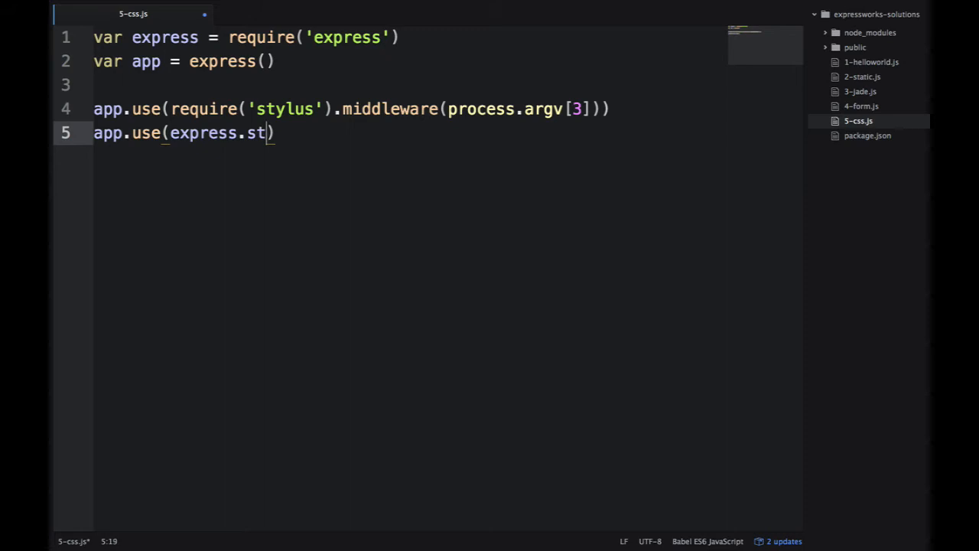
text(atic(process.argv[3)
text(app)
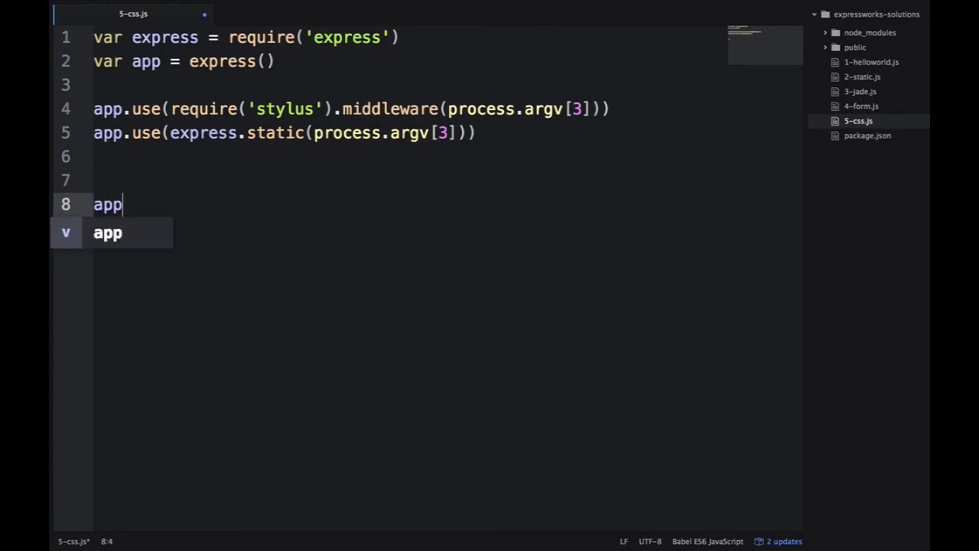
text(.listen(p)
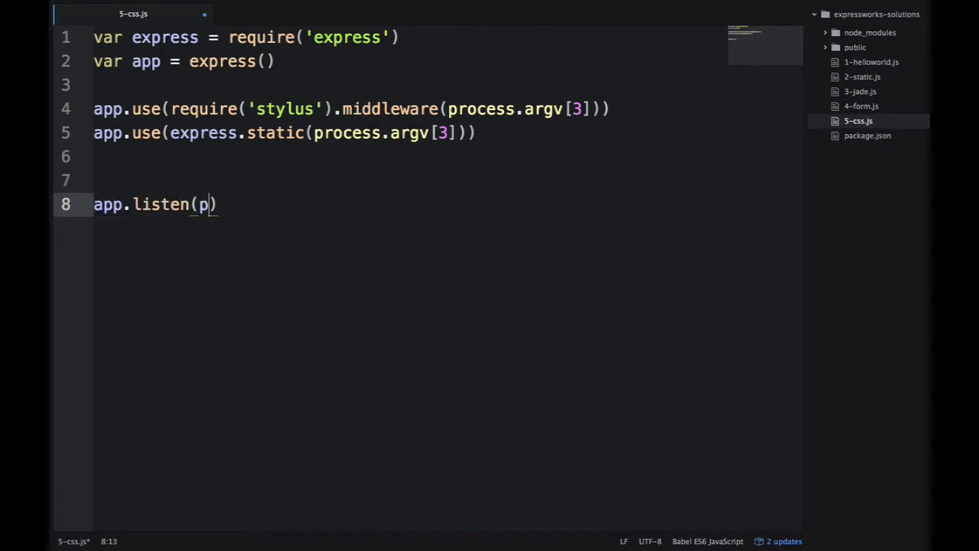
text(rocess.argv)
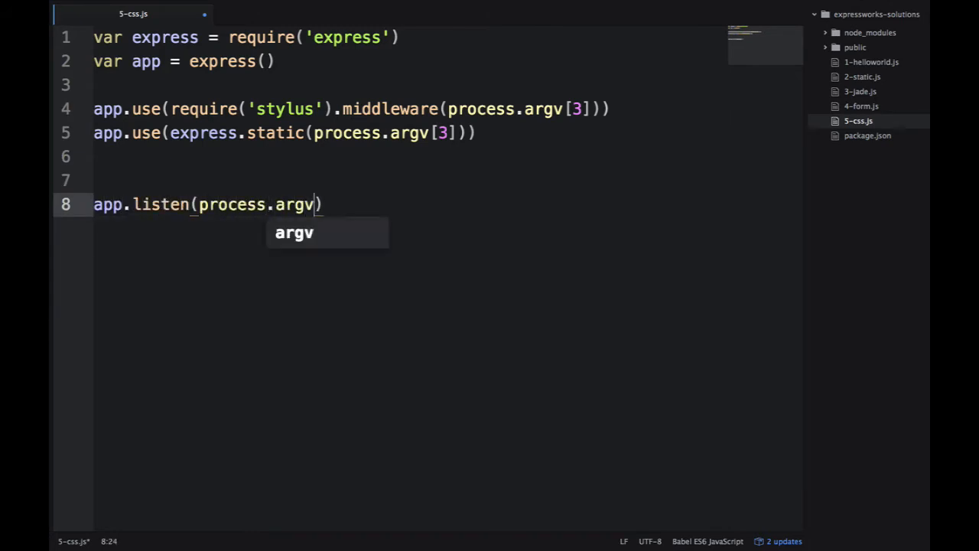
text([2])
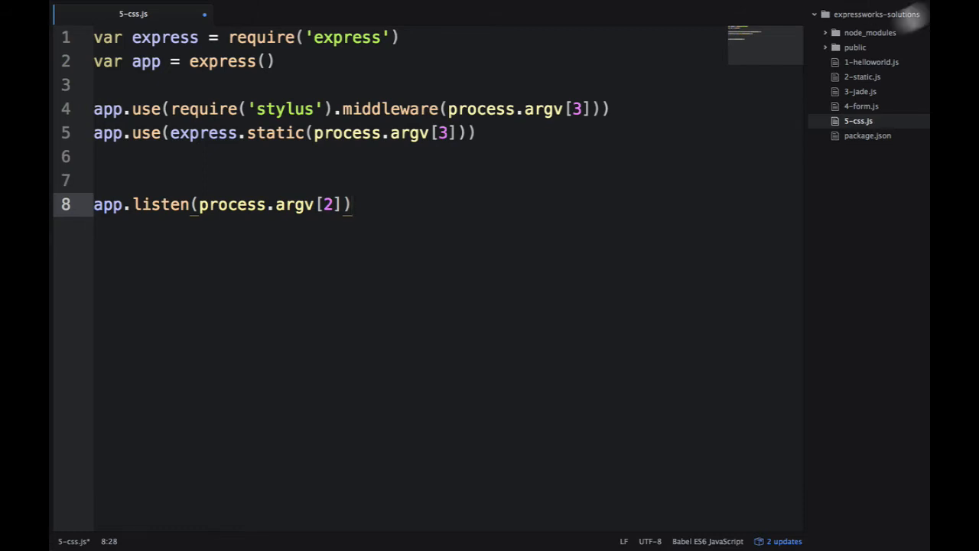
mouse_move(385, 147)
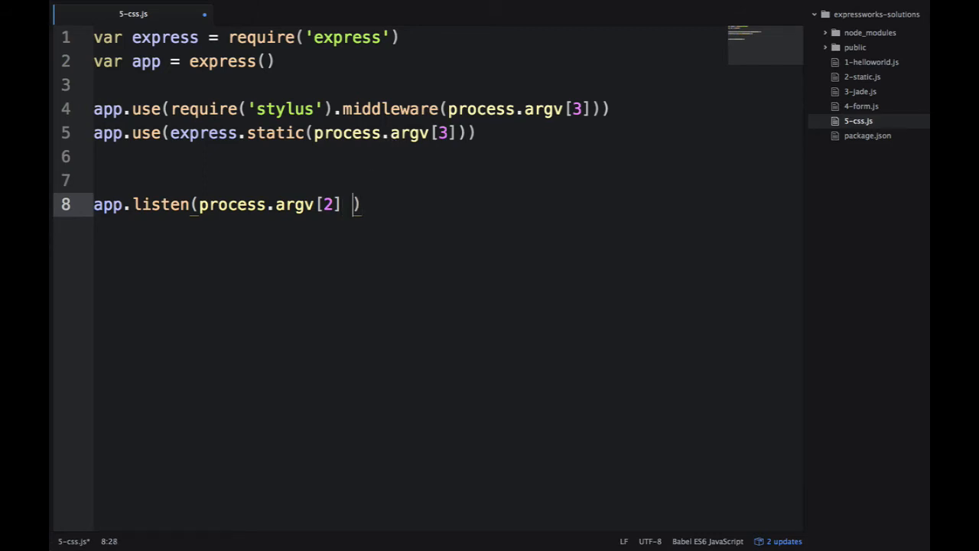
- Default the port to 3000 and both directory arguments to 'public' with || fallbacks
text(||)
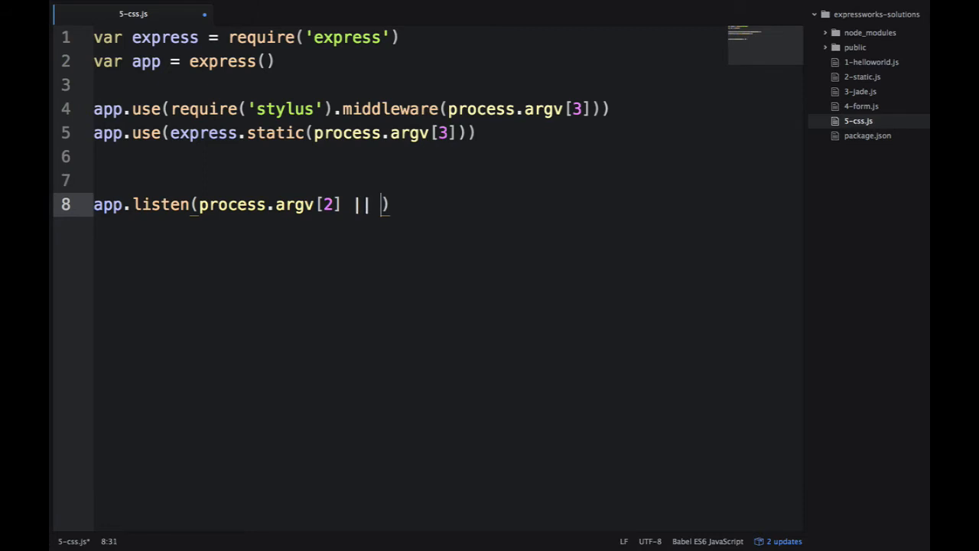
text(3000)
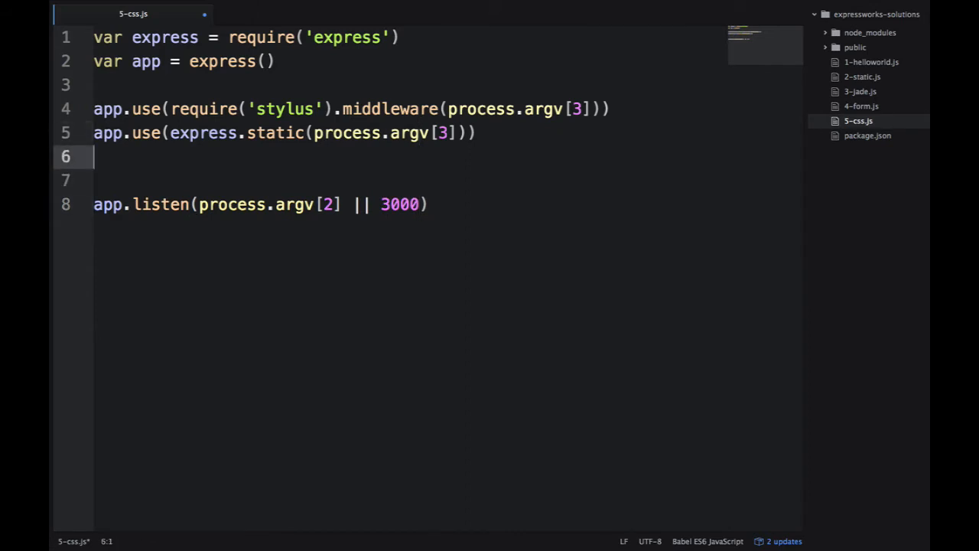
click(455, 132)
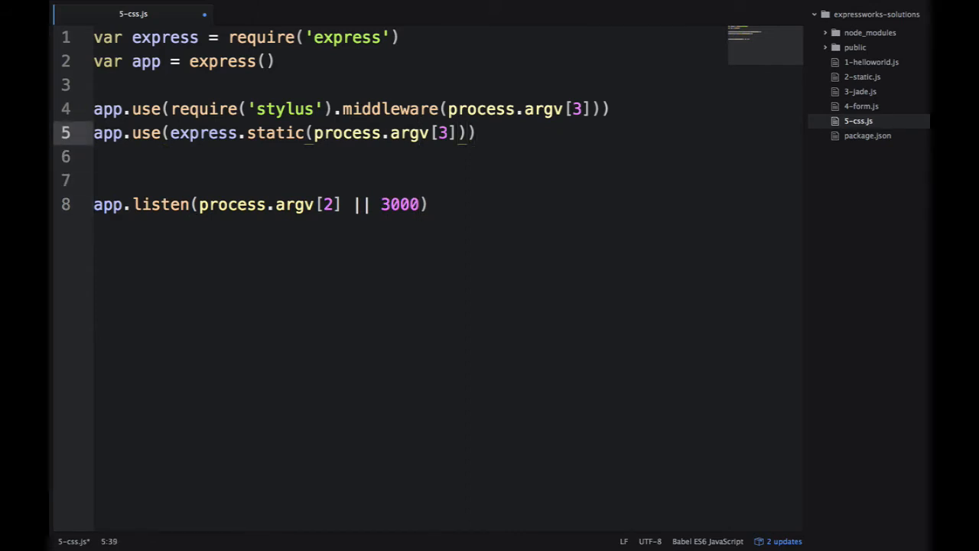
text(||)
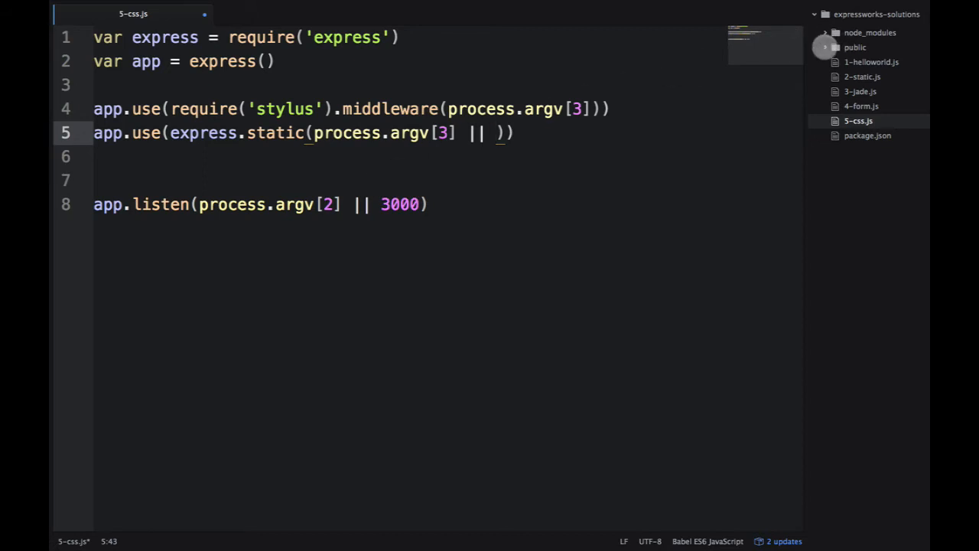
text('p')
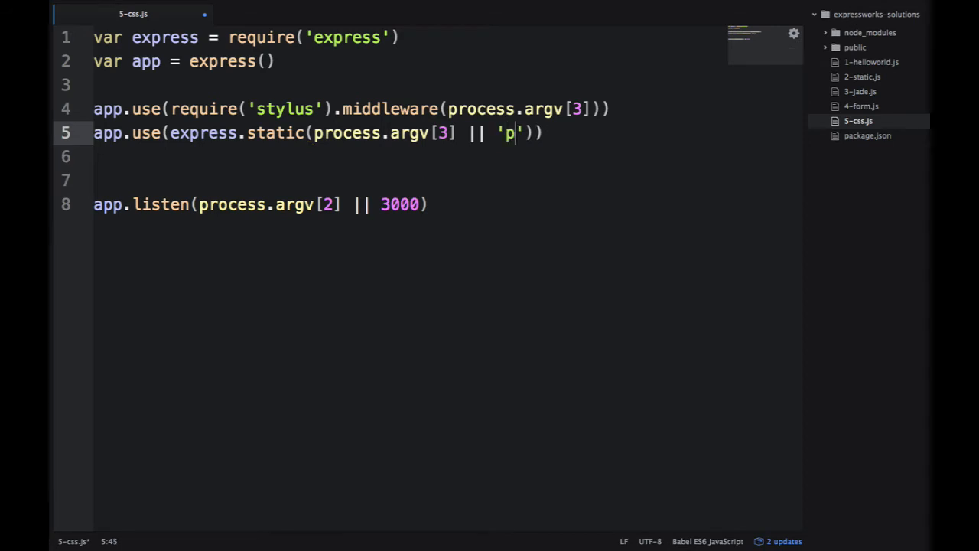
text(ublic)
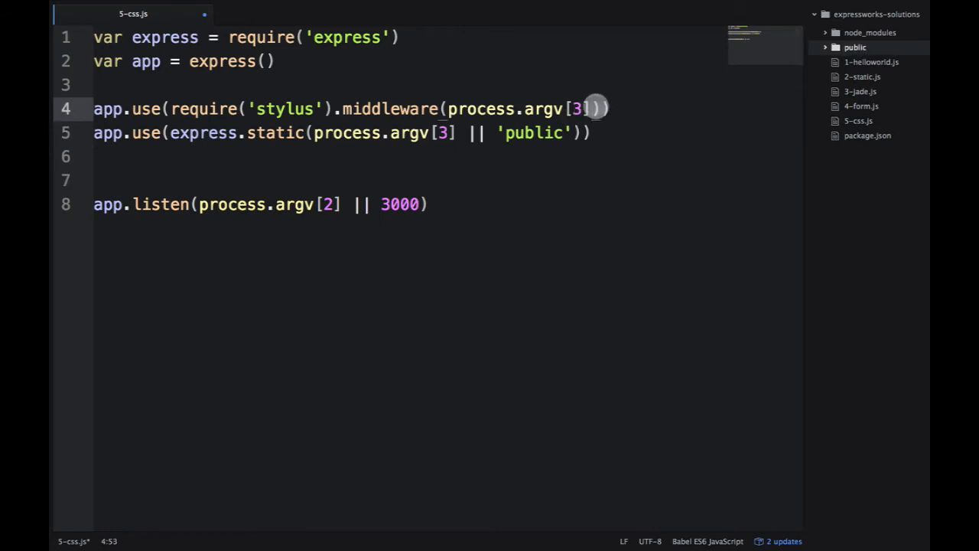
text(|| '')
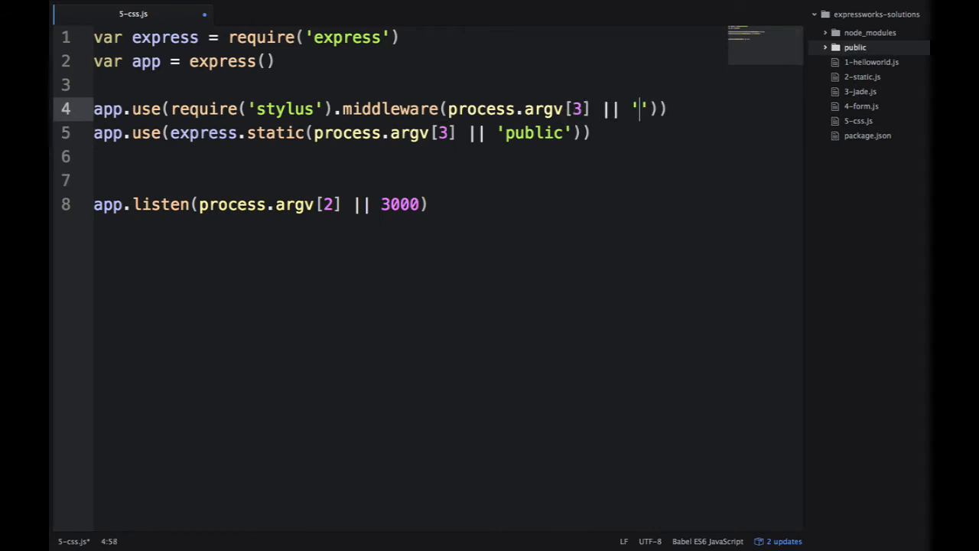
text(public)
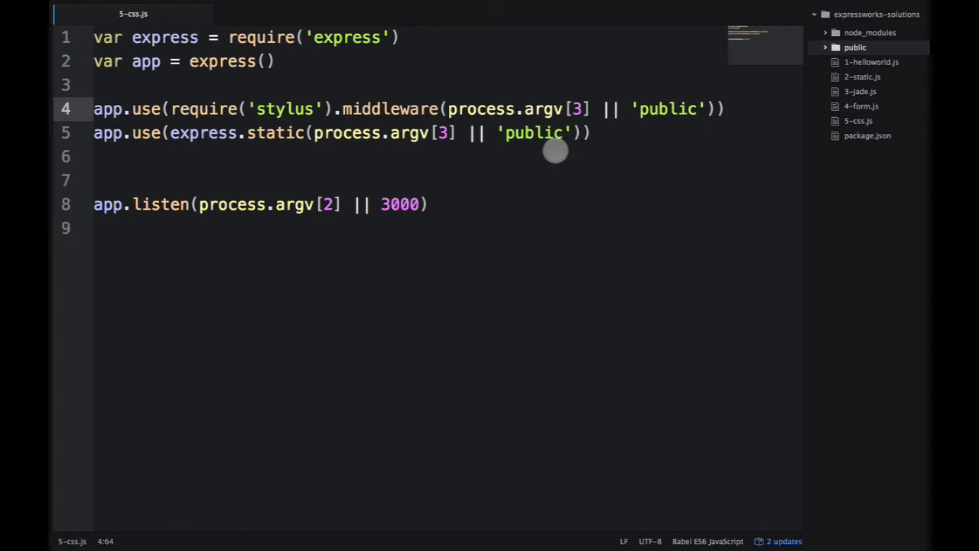
mouse_move(243, 278)
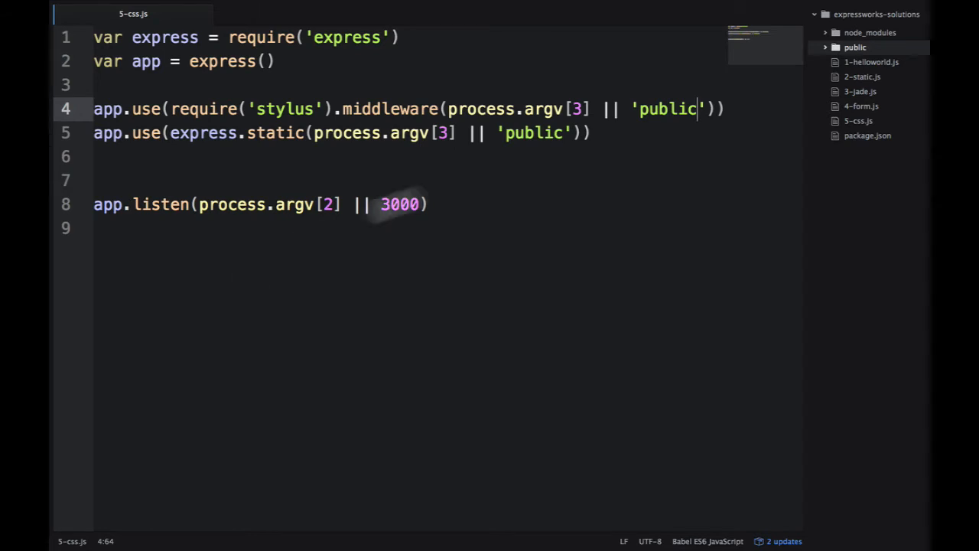
- Create an empty index.html inside the public folder
right_click(854, 46)
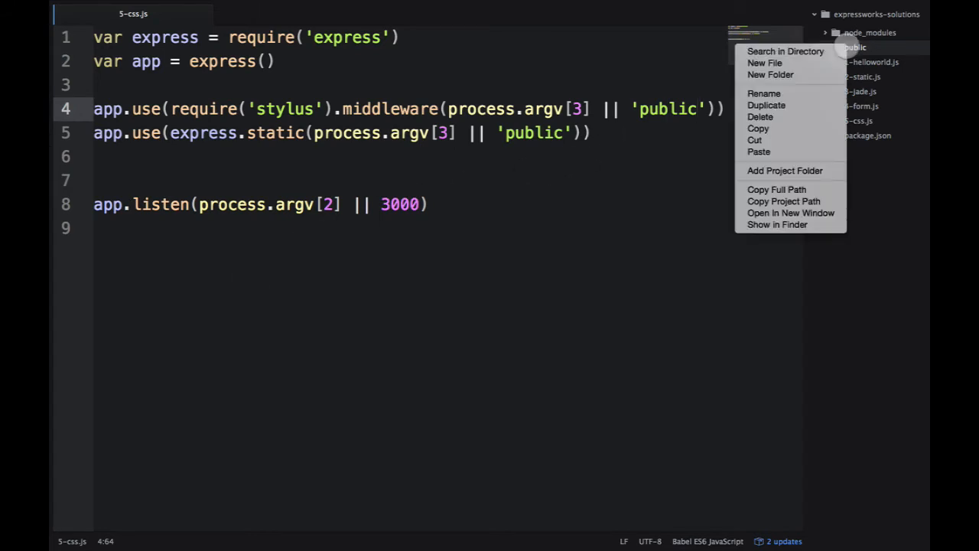
click(765, 62)
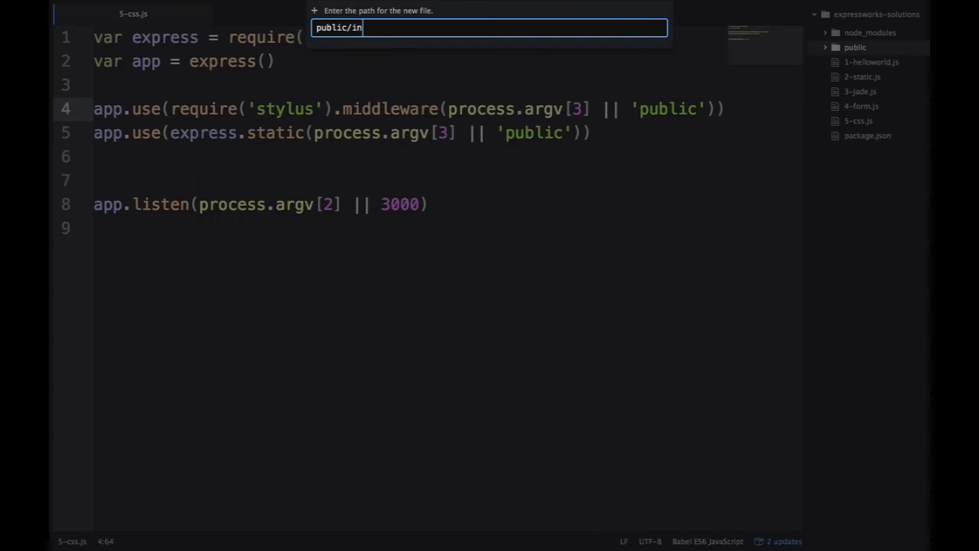
key(Return)
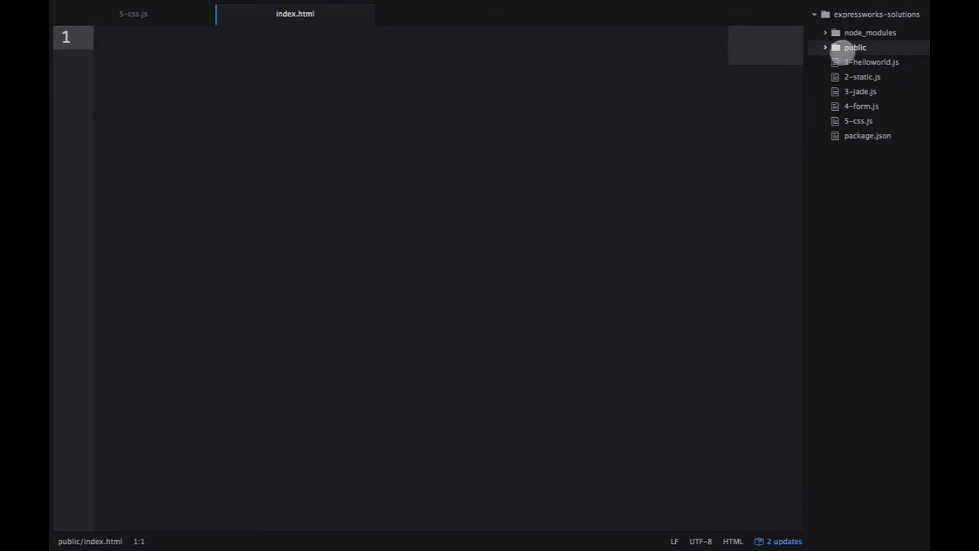
- Create public/main.styl with a 'p' rule setting color red, then return to index.html
right_click(855, 46)
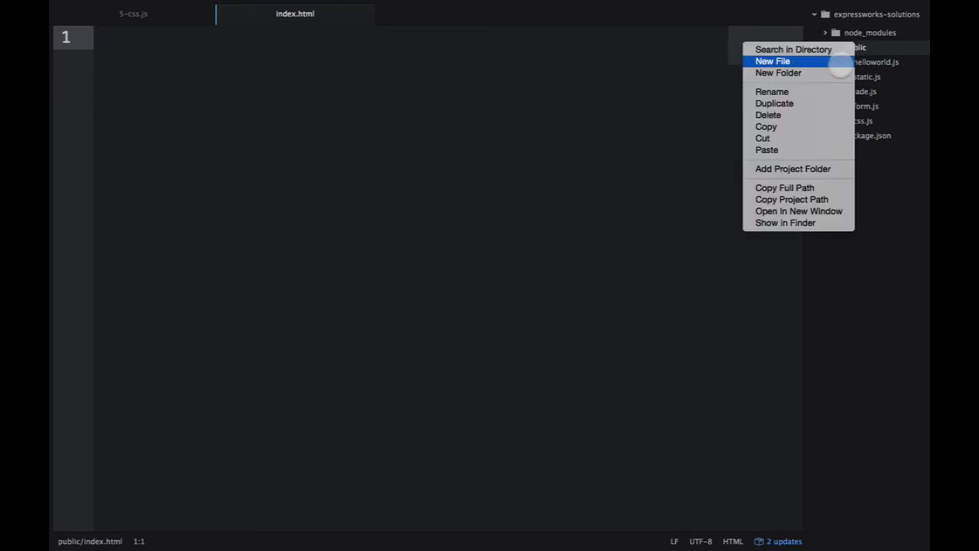
click(771, 61)
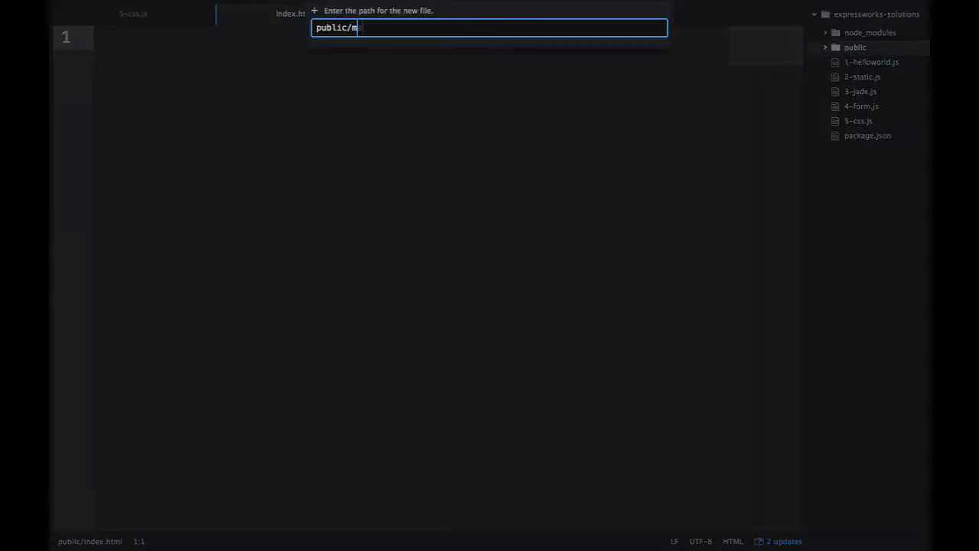
text(ain.styl)
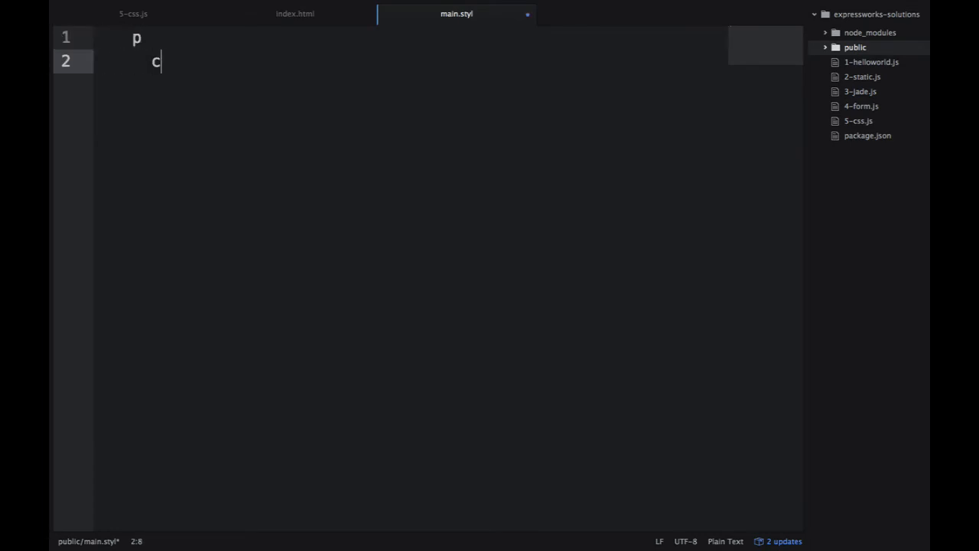
text(olor red)
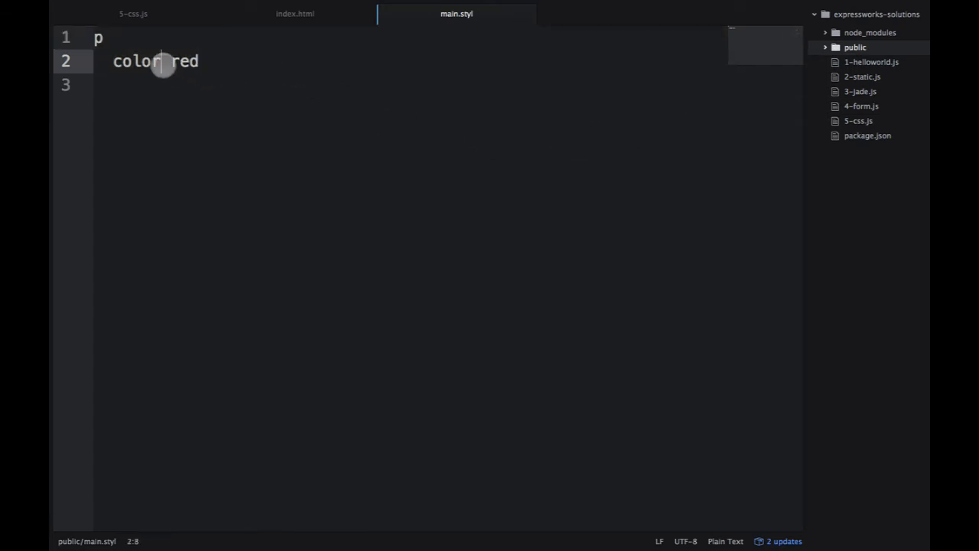
text(:)
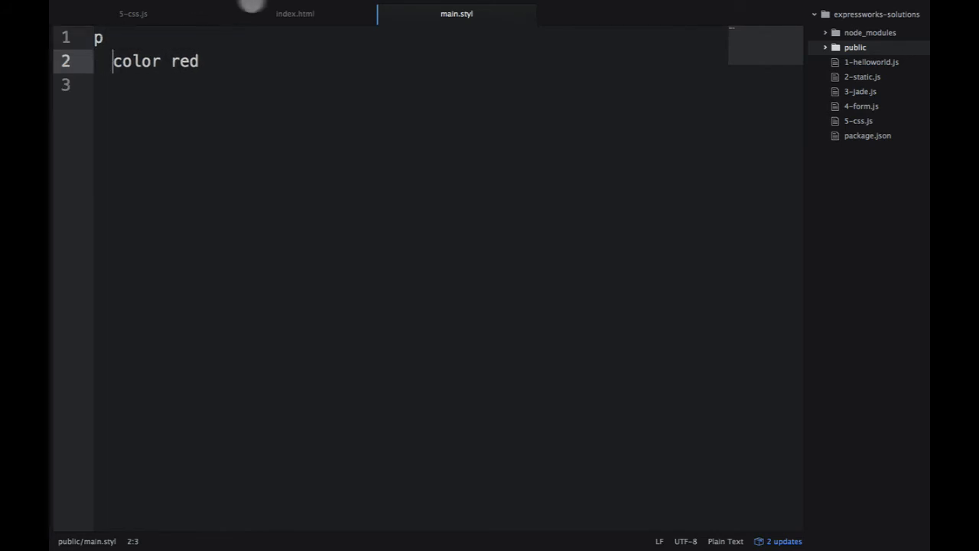
click(294, 13)
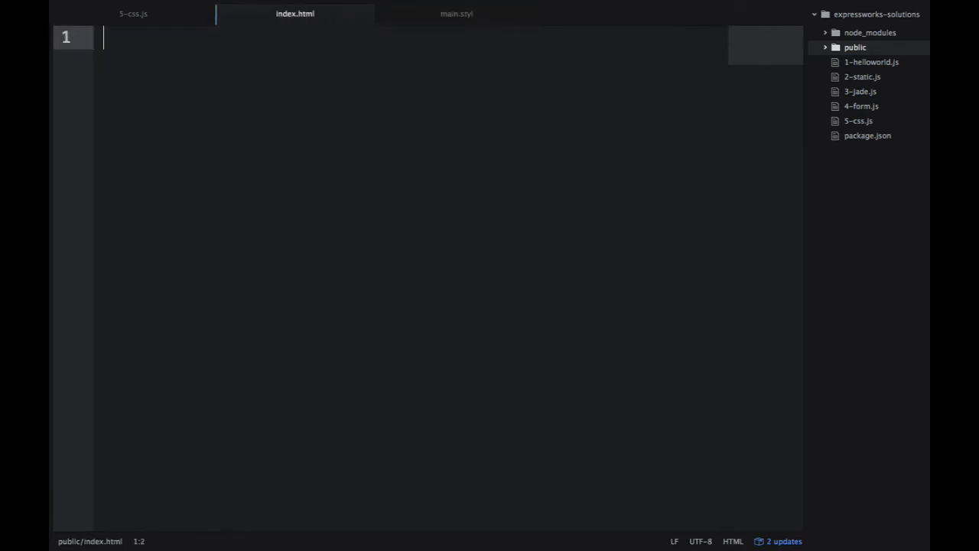
- Write the head with title 'expressworks' and a stylesheet link to /main.css
text(<html>)
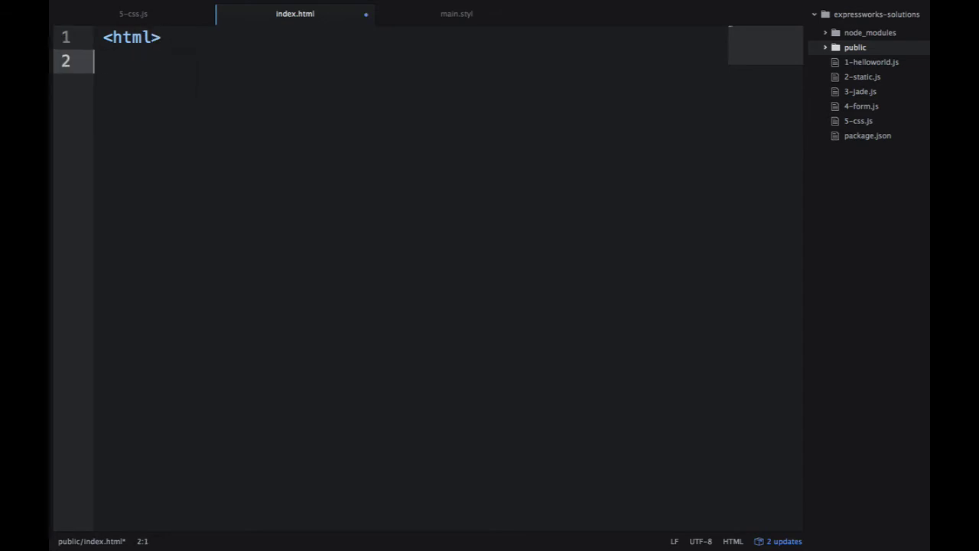
text(<head>)
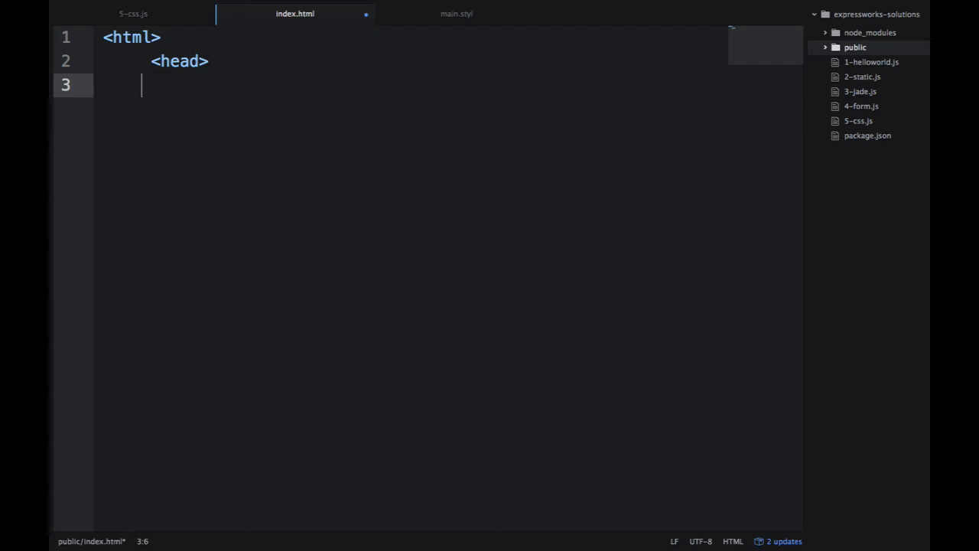
text(<title>)
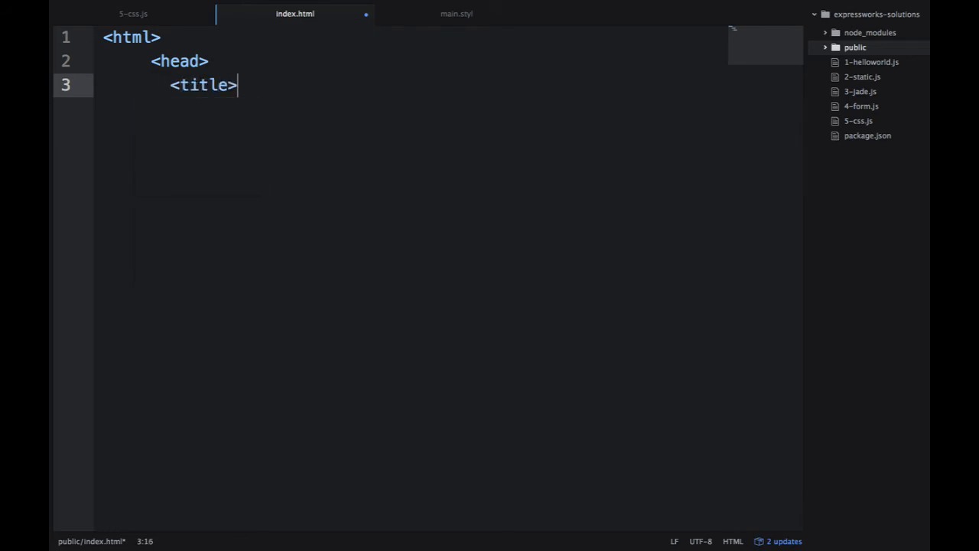
text(express)
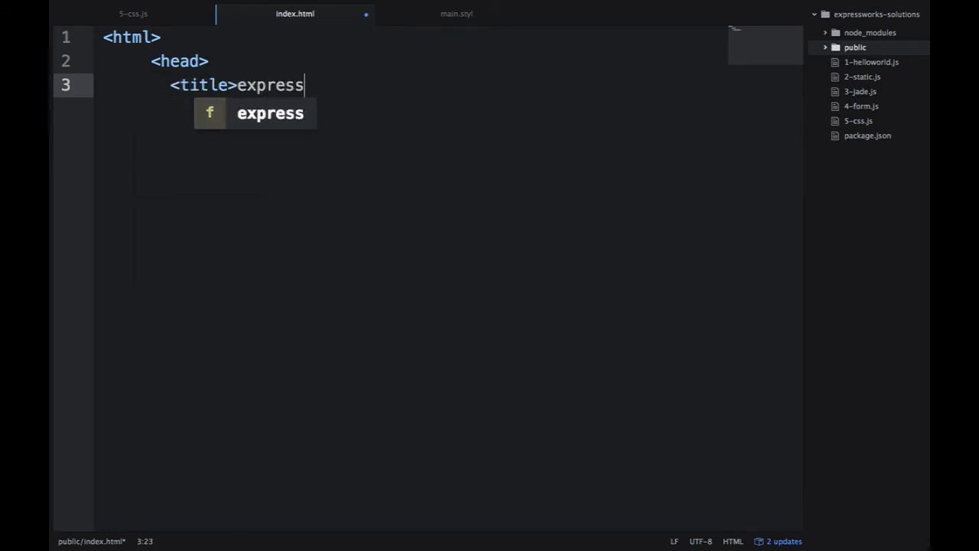
text(works</title>)
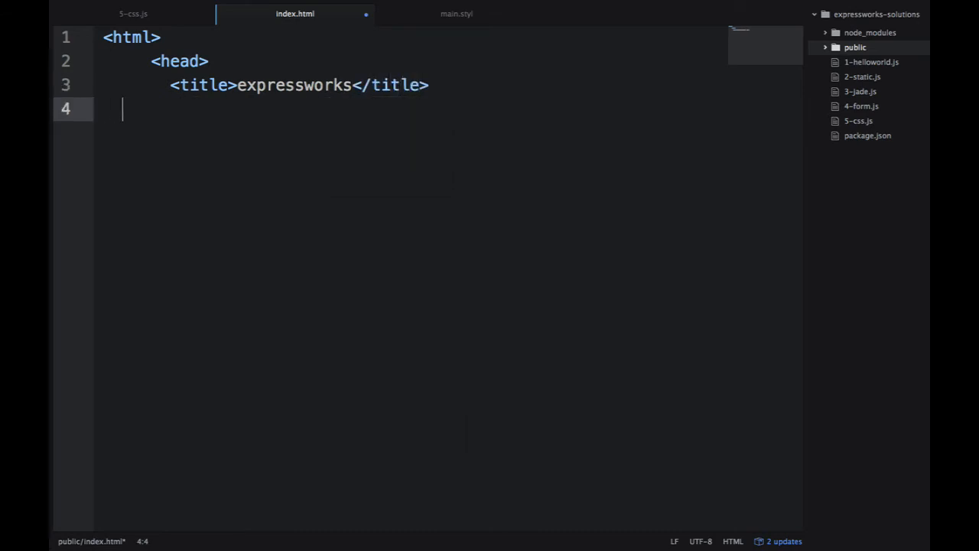
text(<l)
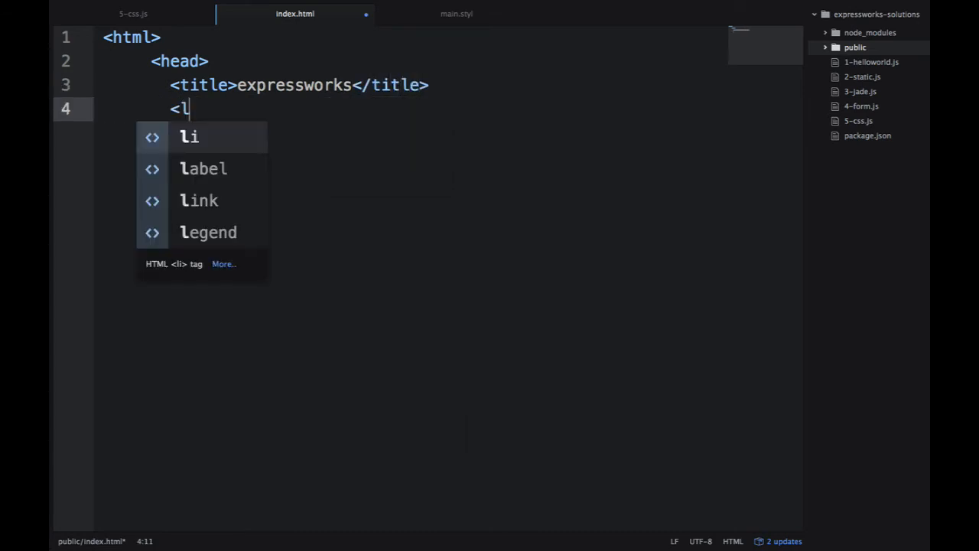
text(ink rel="stylesheet" type)
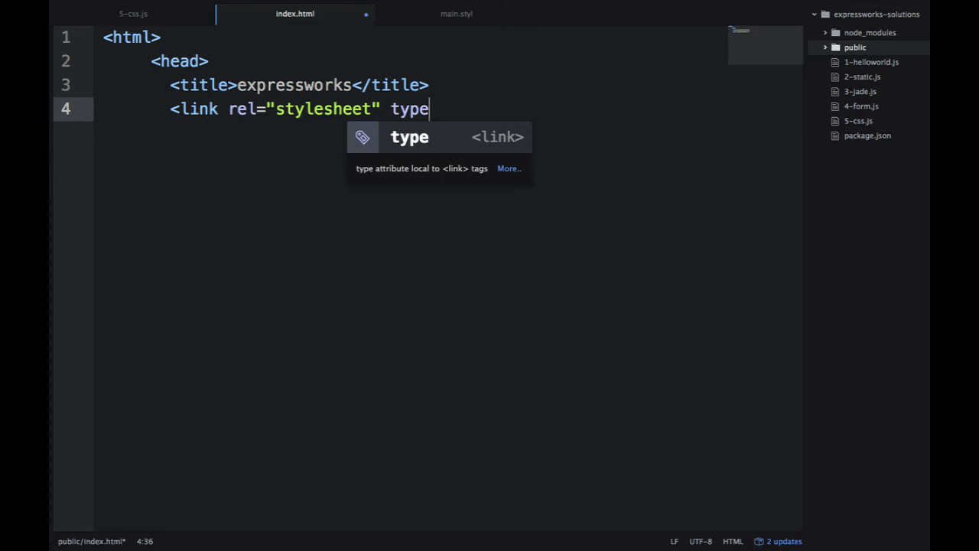
text(="text/cs")
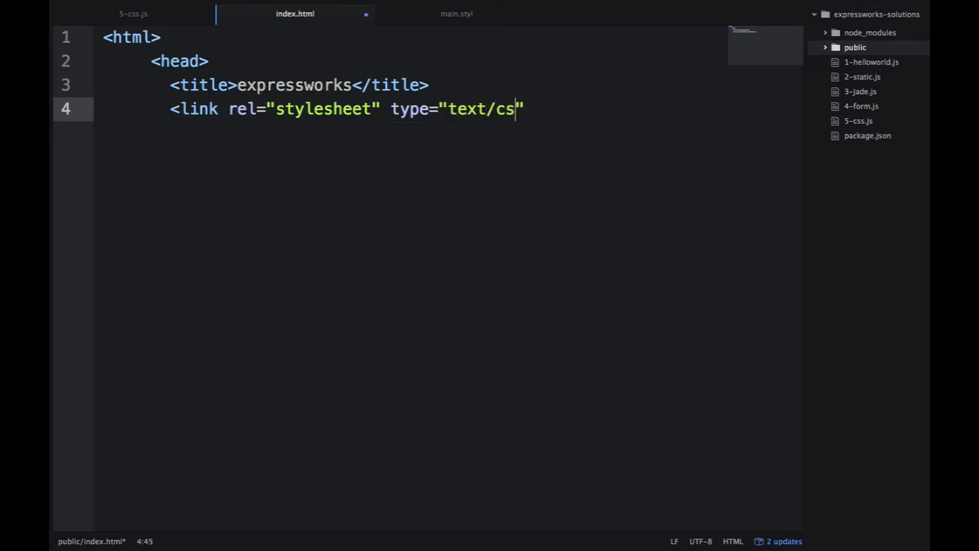
text(s" href="")
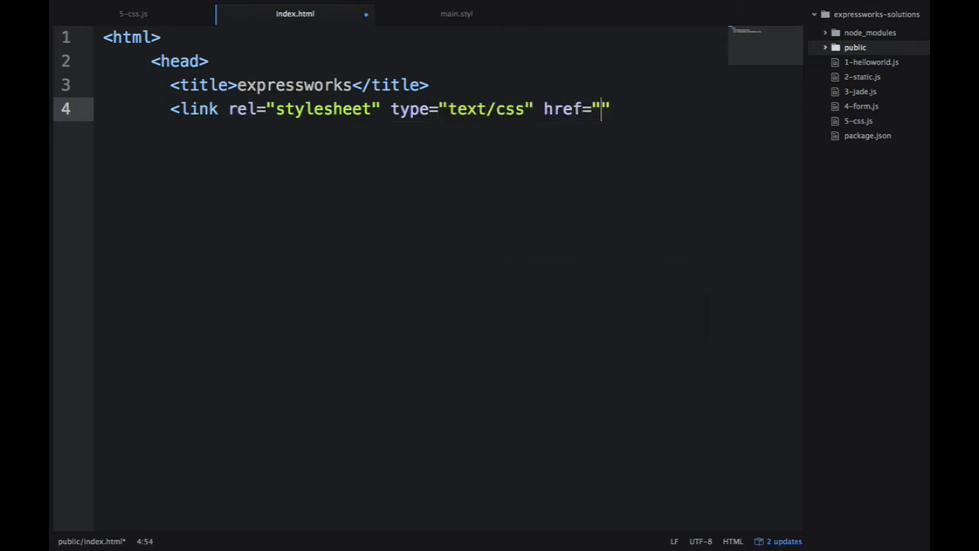
text(/main.css)
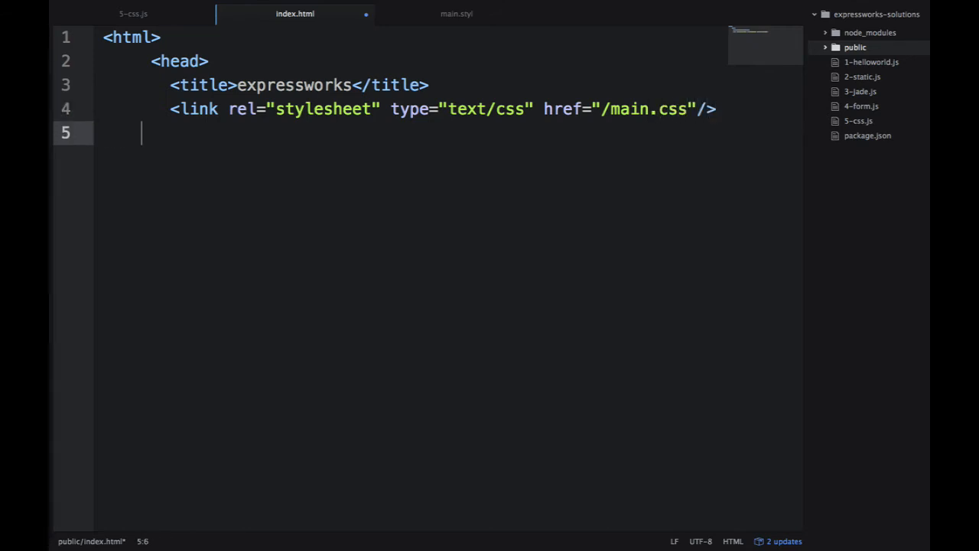
text(</head>)
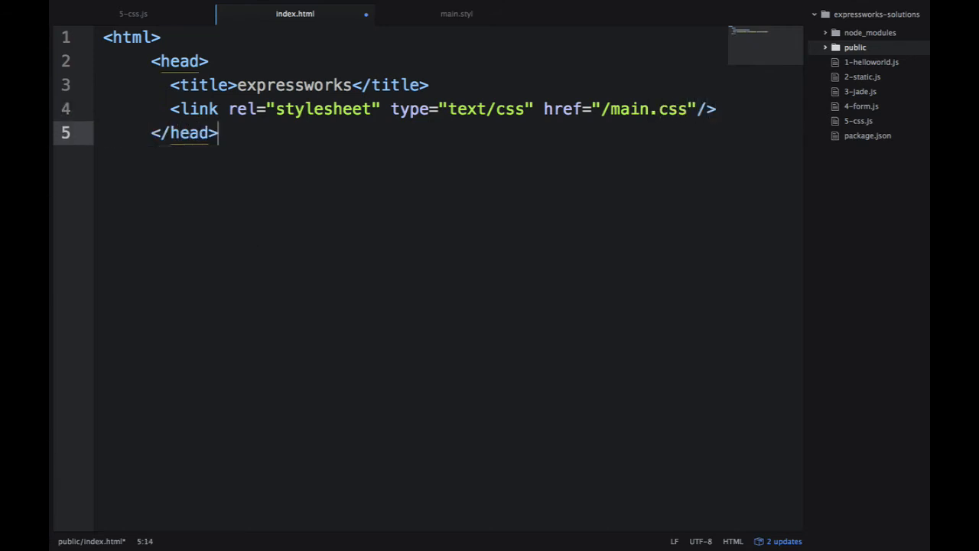
- Write the body with <p>I am red!</p> and the closing body and html tags
text(<body)
text(<p)
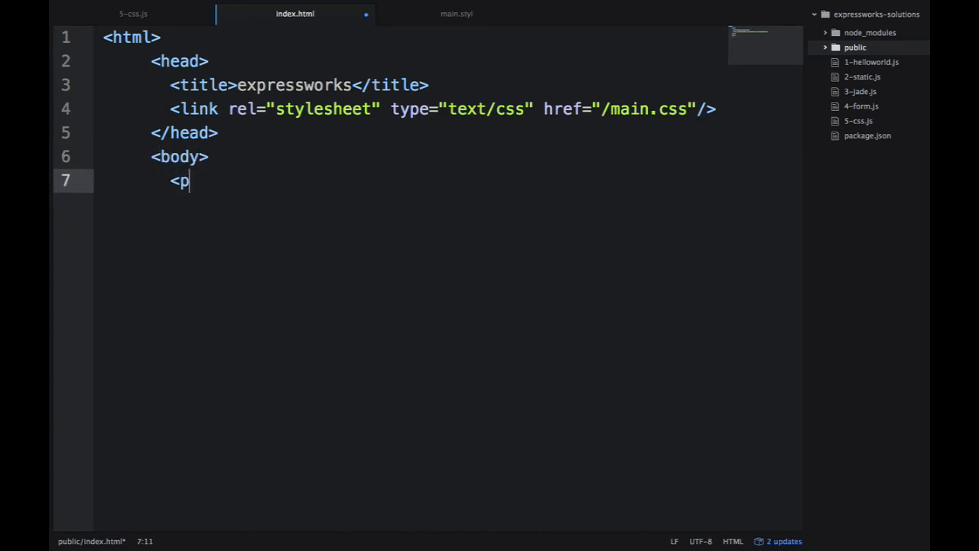
text(>I am r)
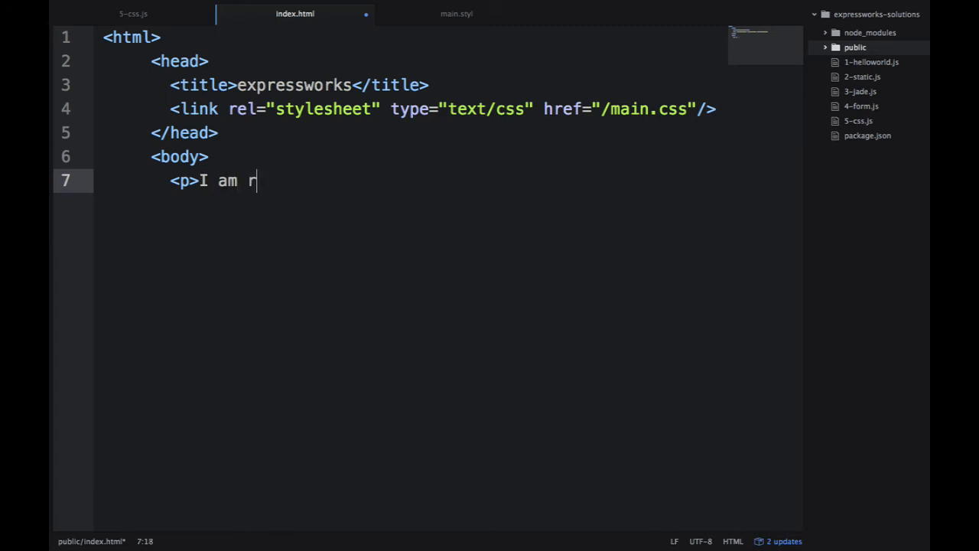
text(ed!</p>)
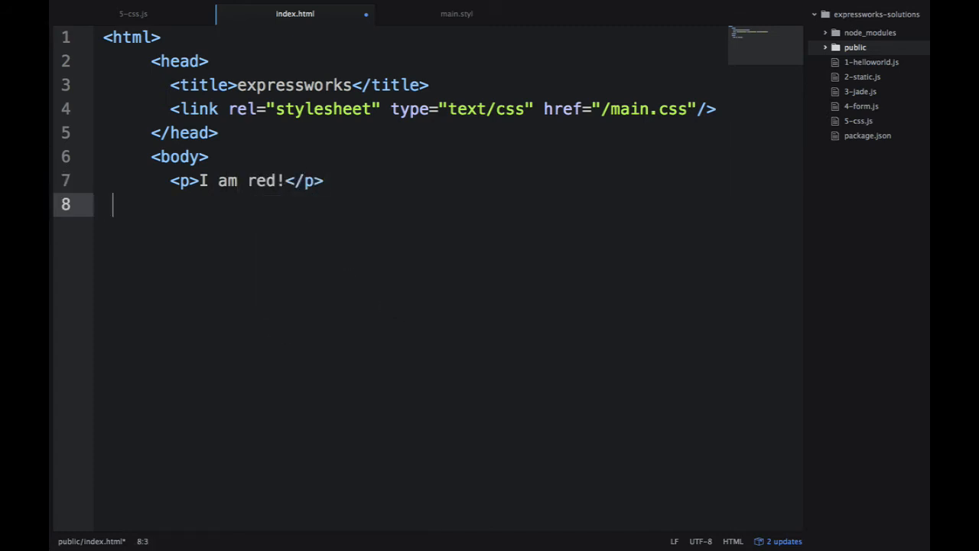
text(</body>)
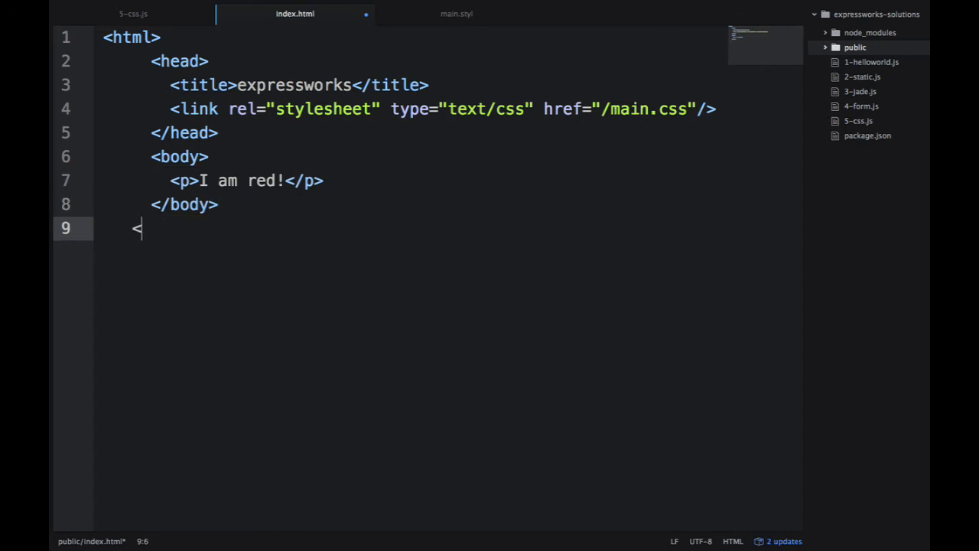
text(/html>)
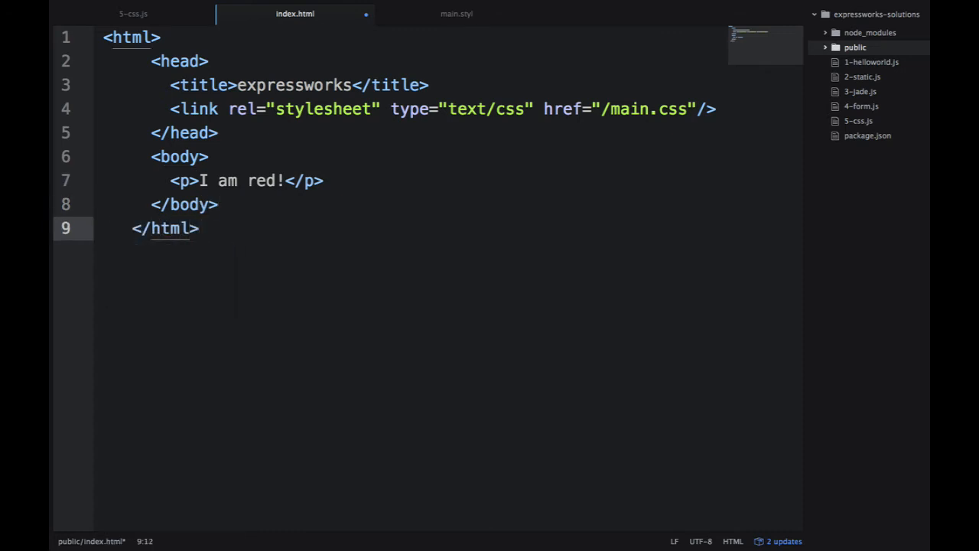
click(165, 61)
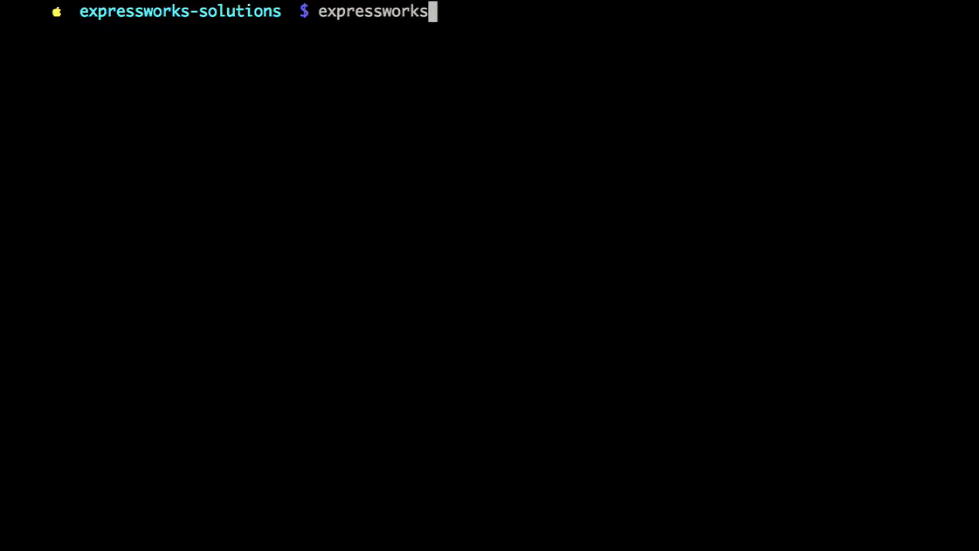
- Install stylus with 'npm i stylus --save' after the run failed, then rerun expressworks run 5-css.js
text(run 5-css.js)
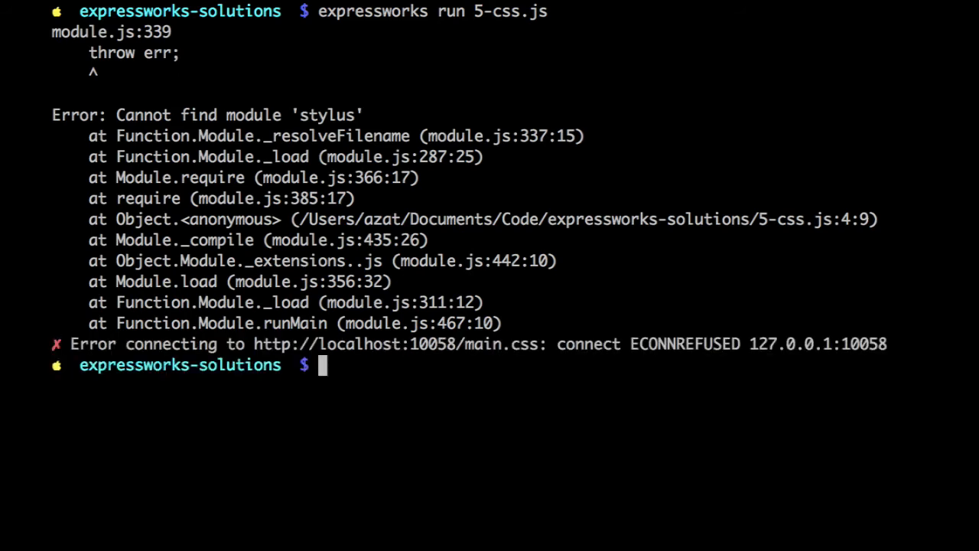
text(np)
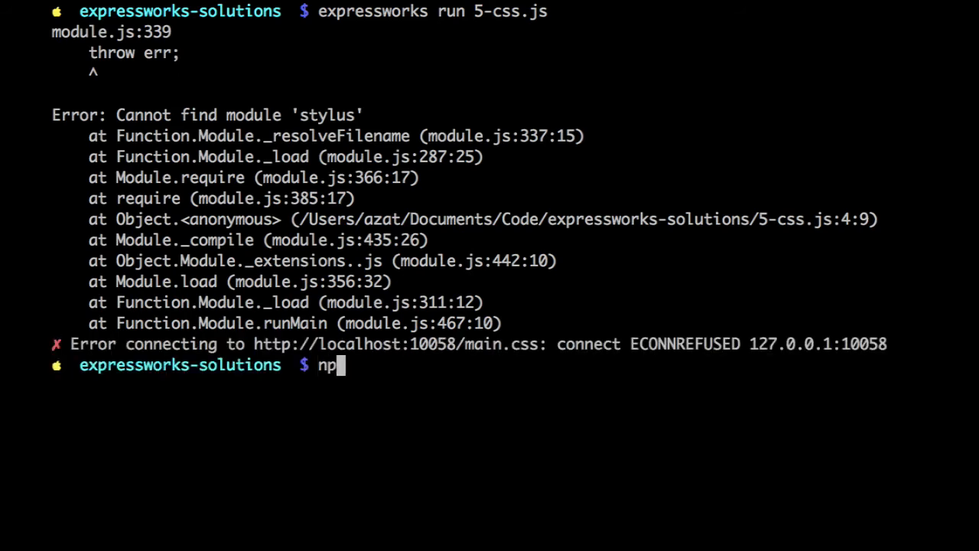
text(m i sty)
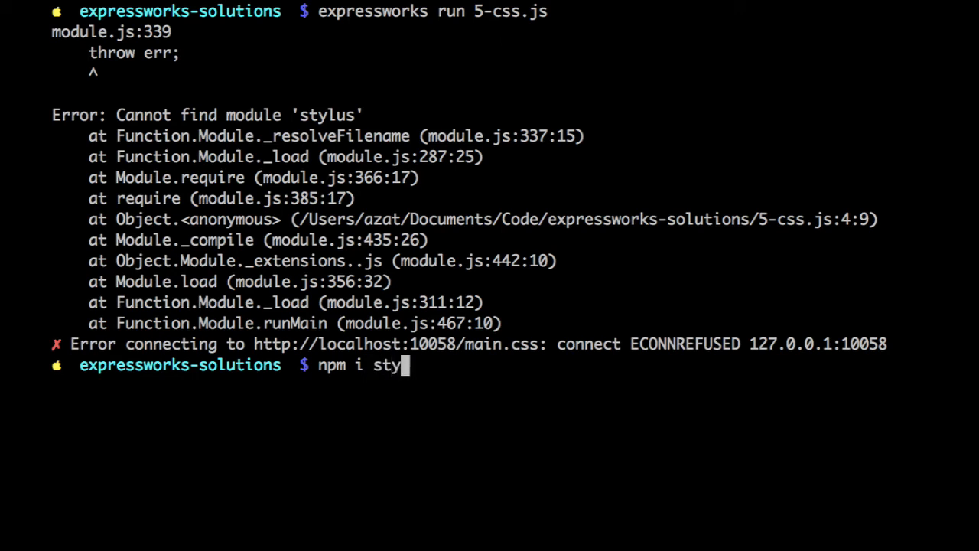
text(lus -)
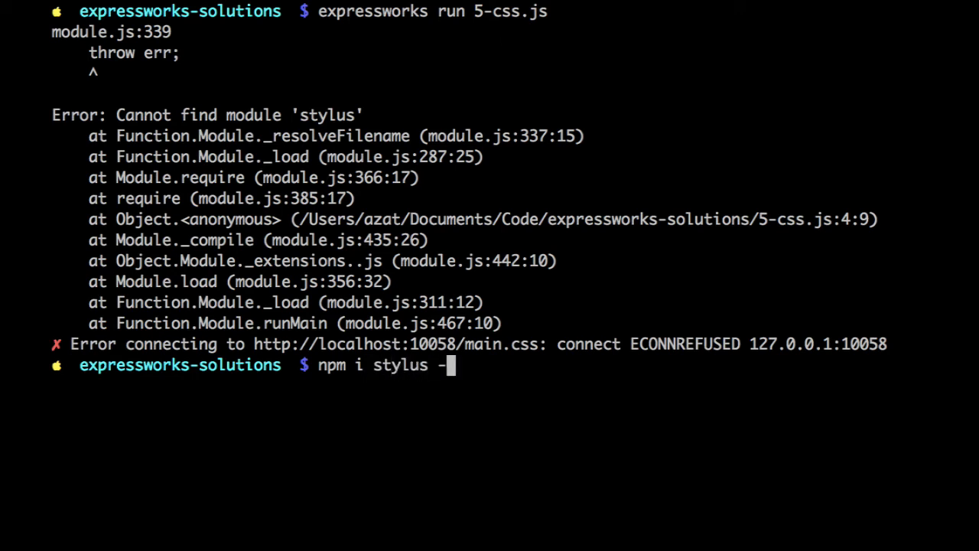
key(Return)
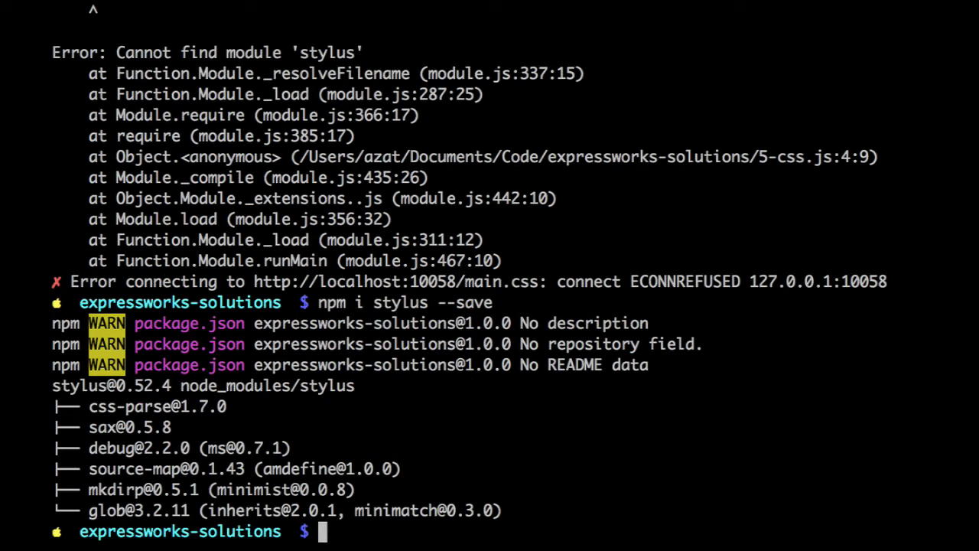
text(expressworks run 5-css.js)
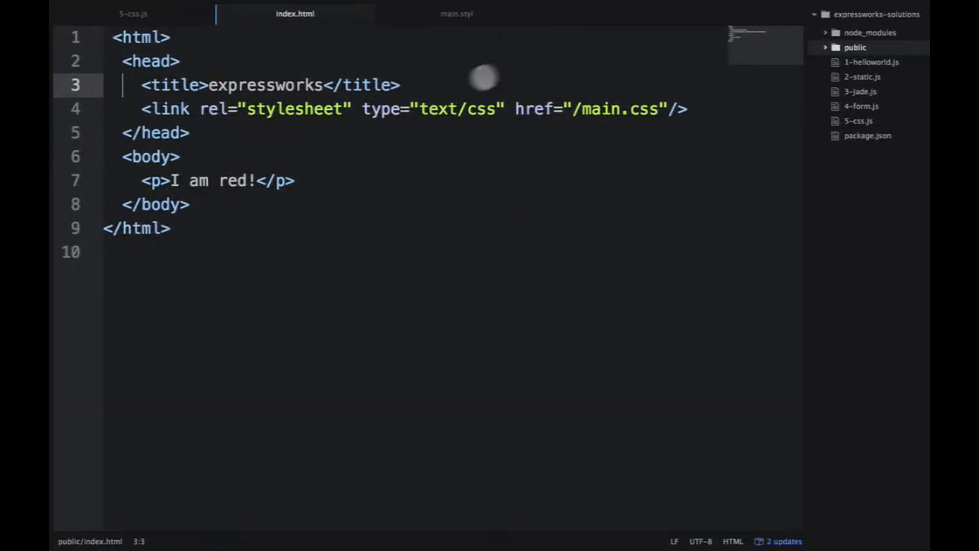
- Review the stylus middleware in 5-css.js and the red paragraph rule in main.styl
click(133, 14)
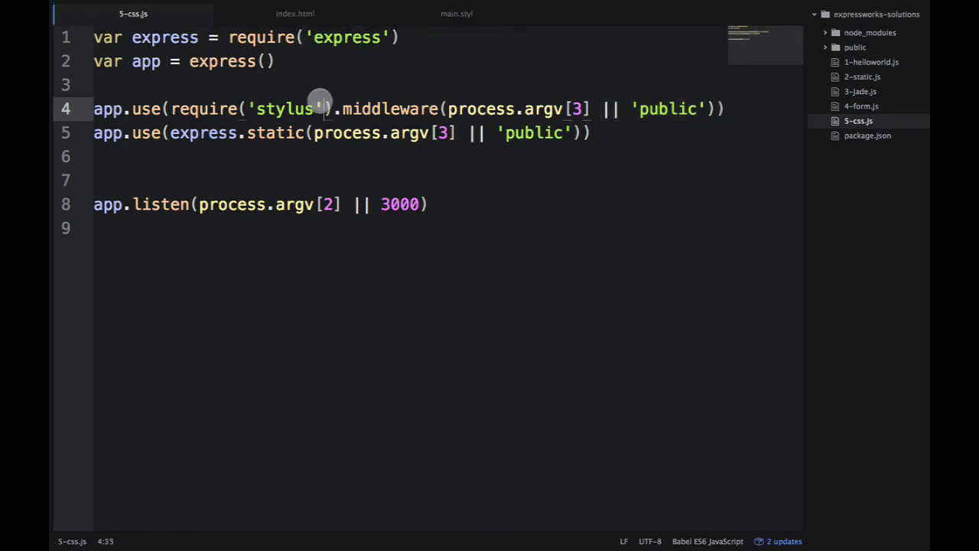
click(455, 13)
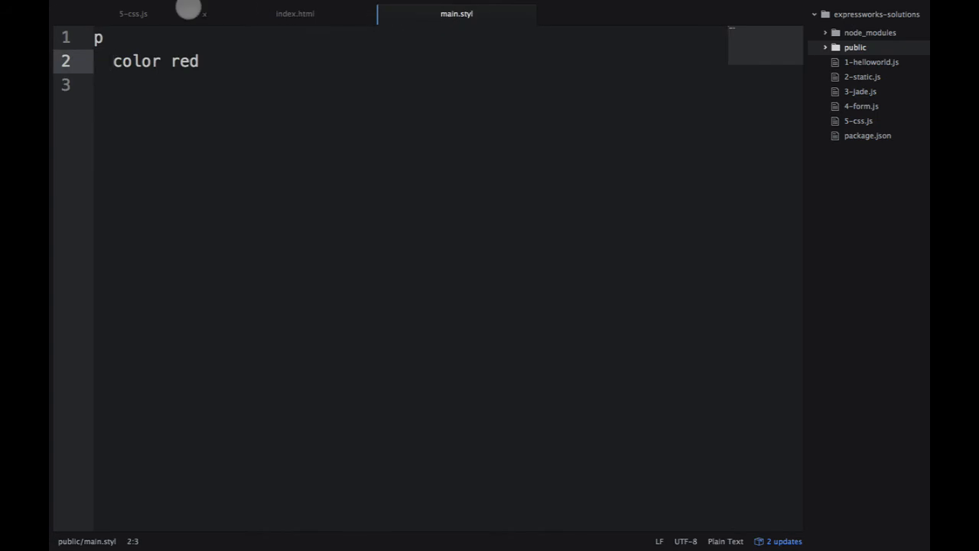
click(133, 12)
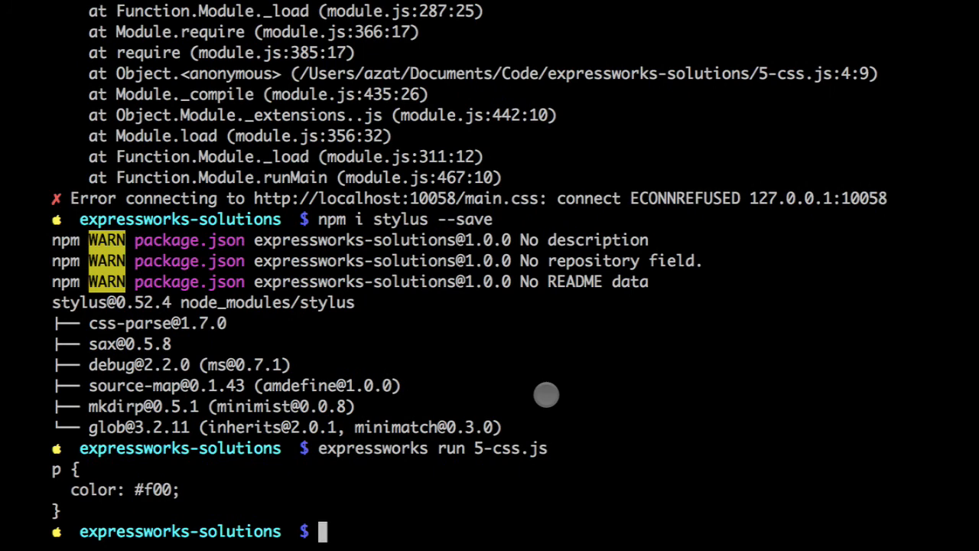
- Run expressworks on 5-css.js, then start the server with nodemon 5-css.js
text(expressworks run 5-css.js)
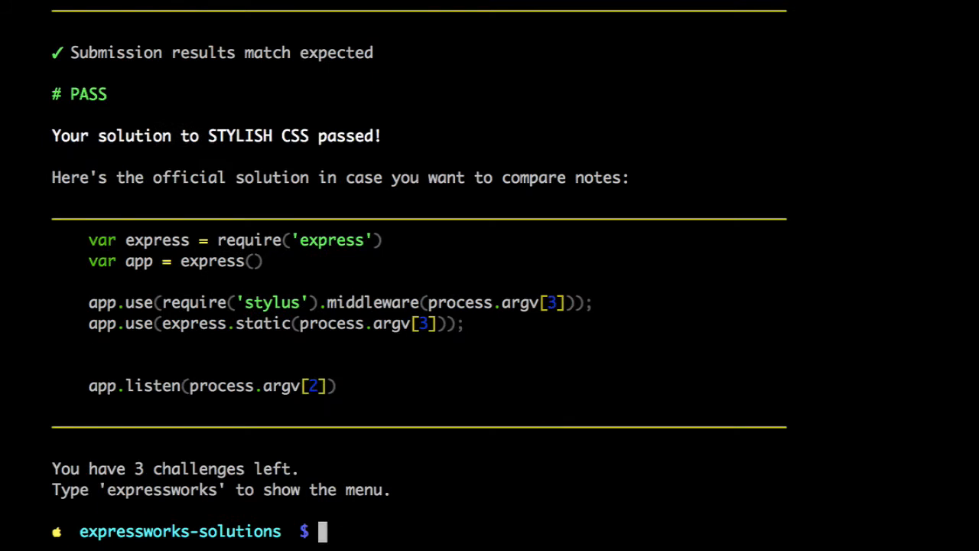
mouse_move(344, 394)
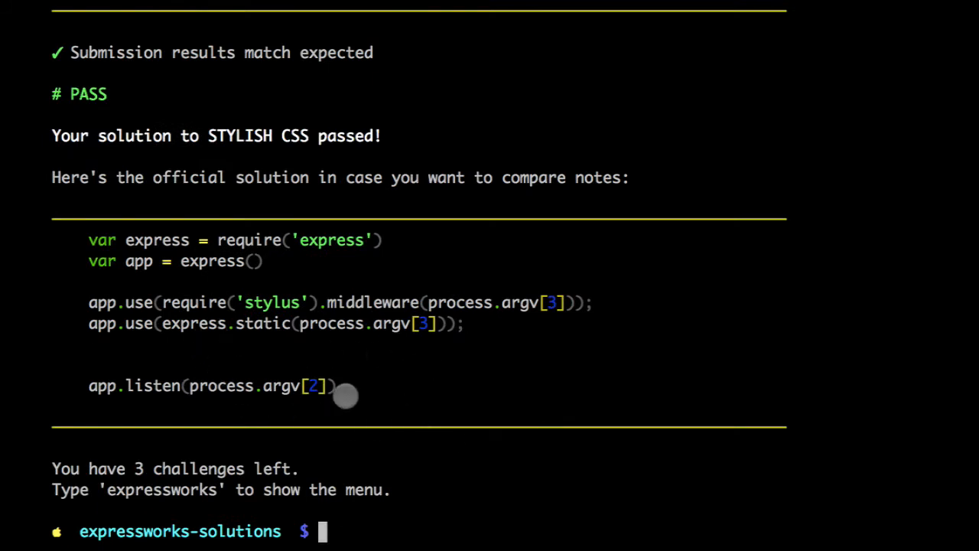
mouse_move(343, 392)
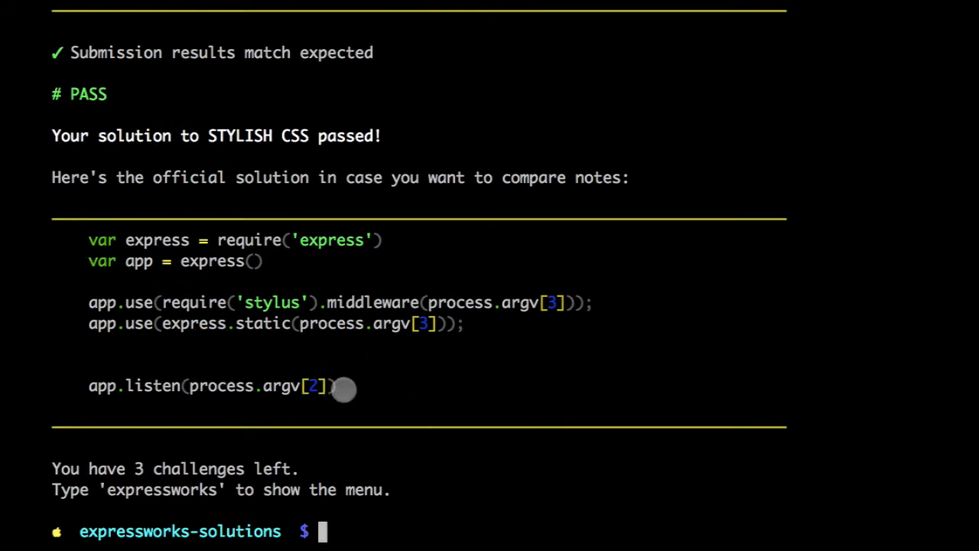
mouse_move(486, 373)
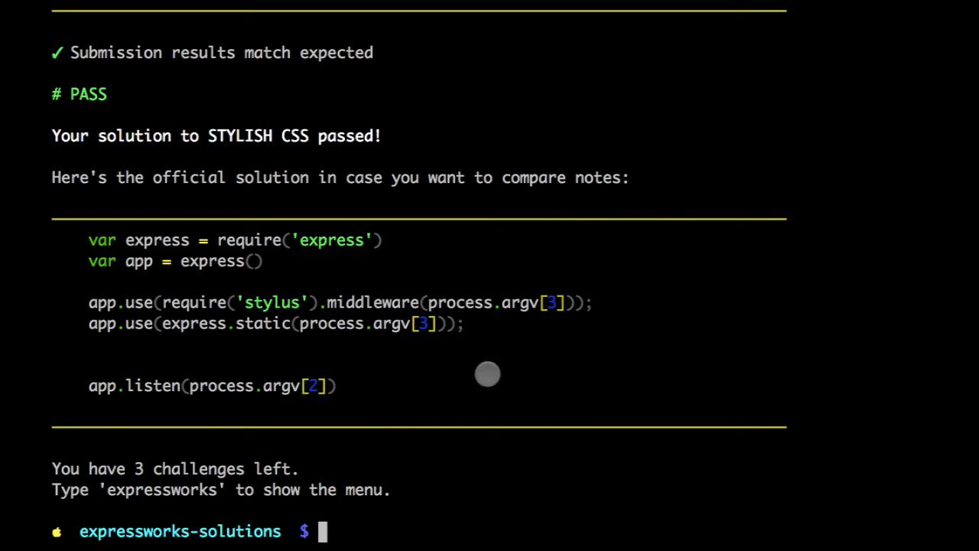
text(node)
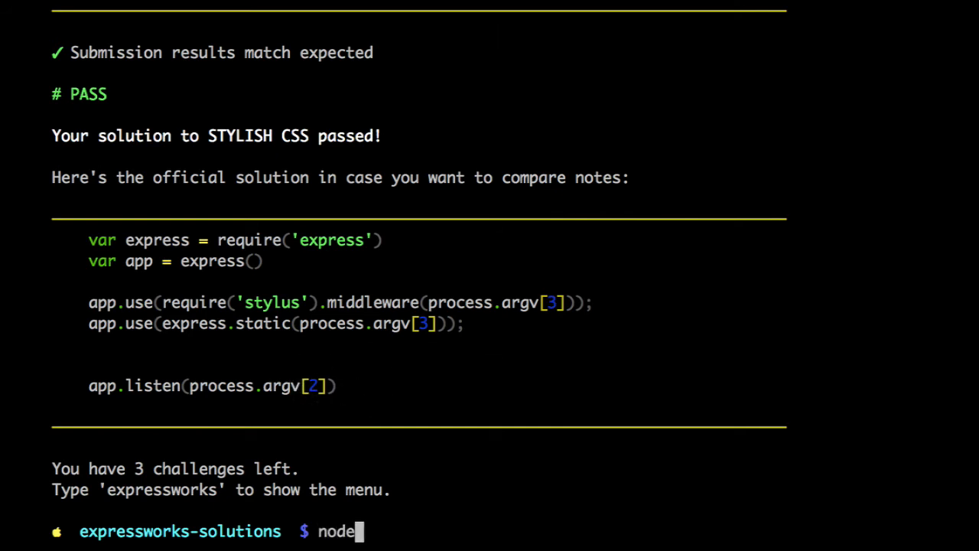
text(mo)
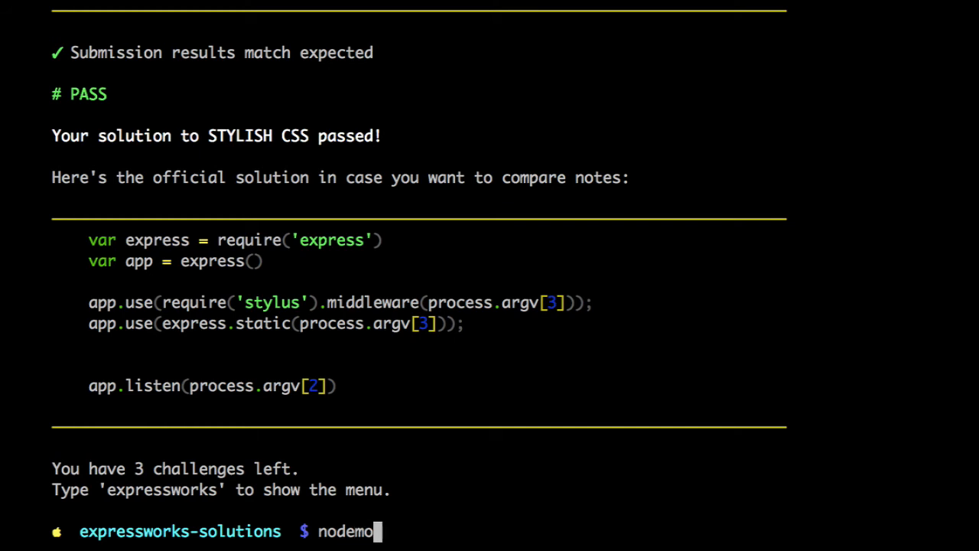
text(n)
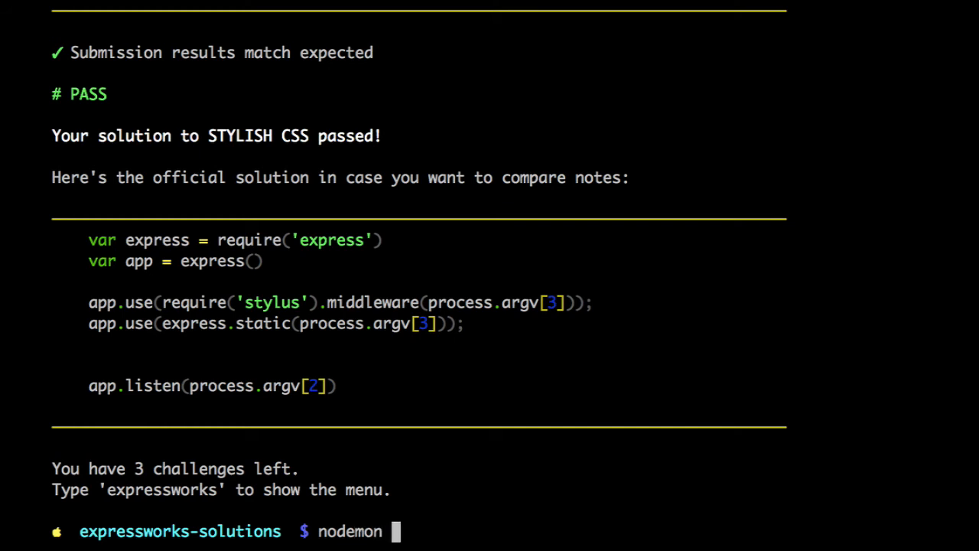
text(5-css.js)
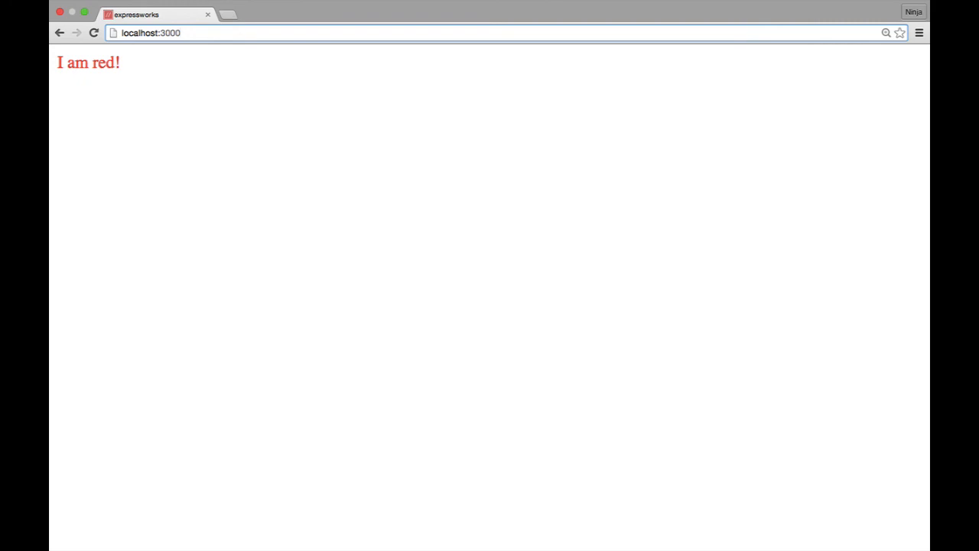
- Inspect the red 'I am red!' paragraph on localhost:3000 with developer tools
right_click(92, 61)
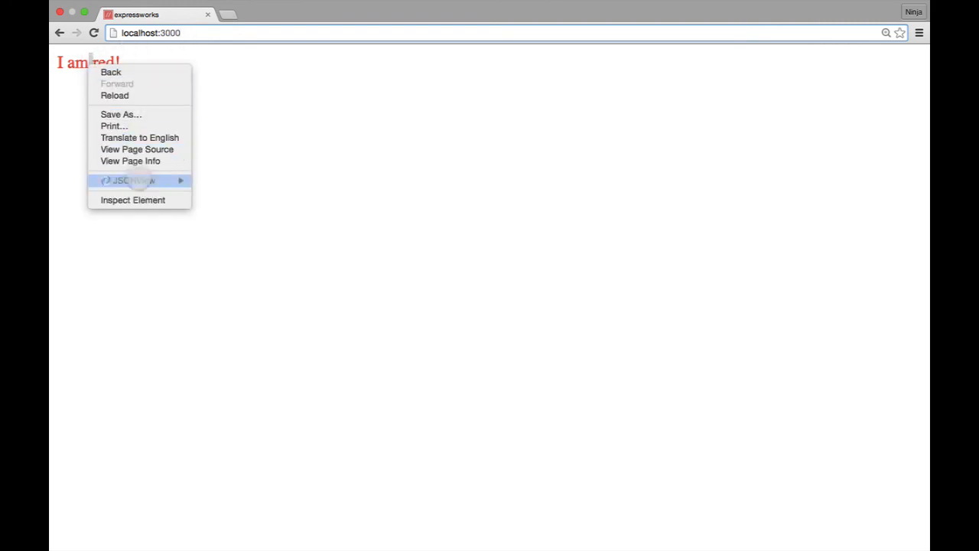
click(132, 199)
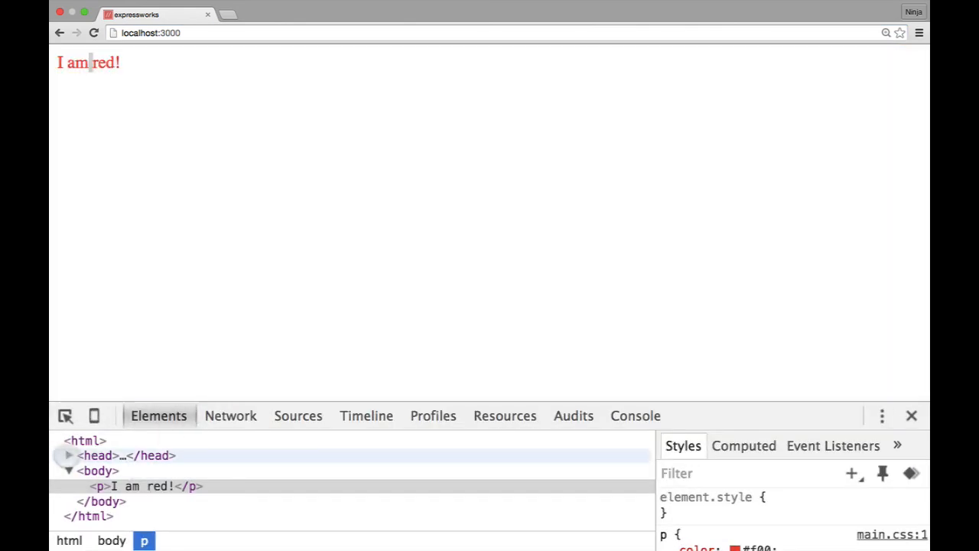
- Expand the head in Elements and open the /main.css link in a new tab
click(67, 456)
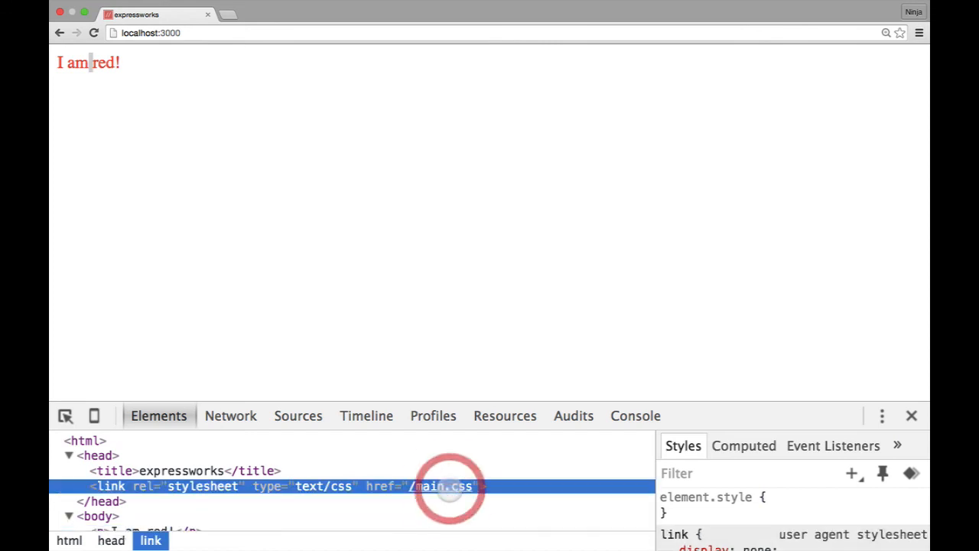
click(180, 471)
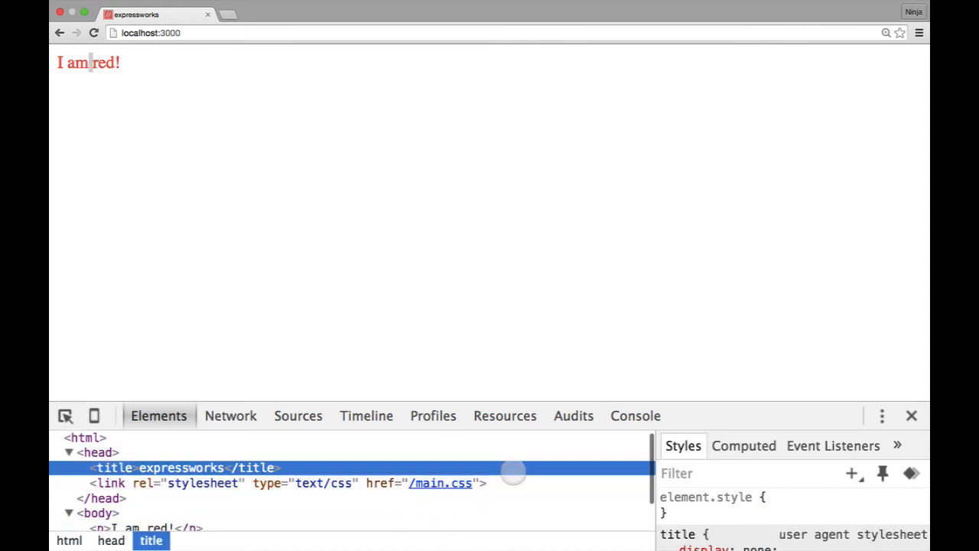
right_click(288, 483)
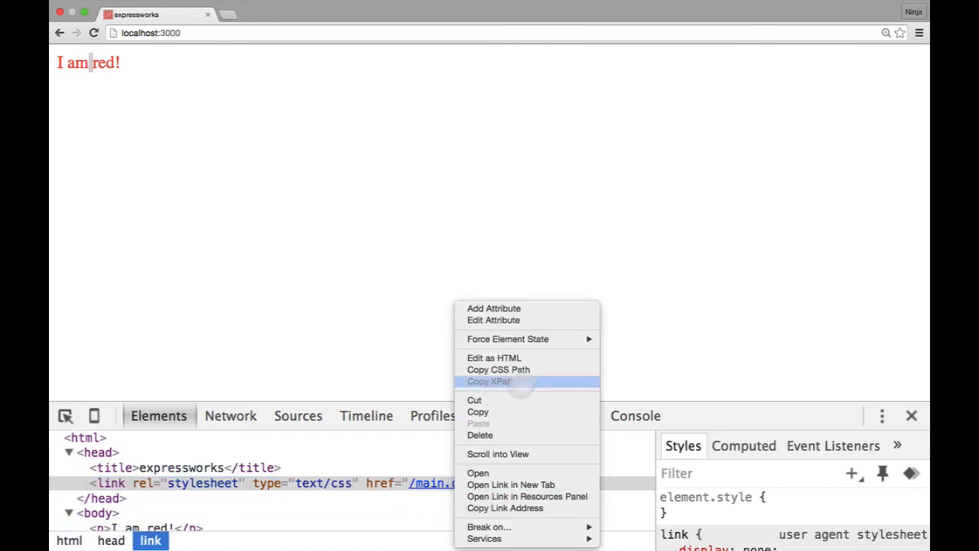
click(511, 484)
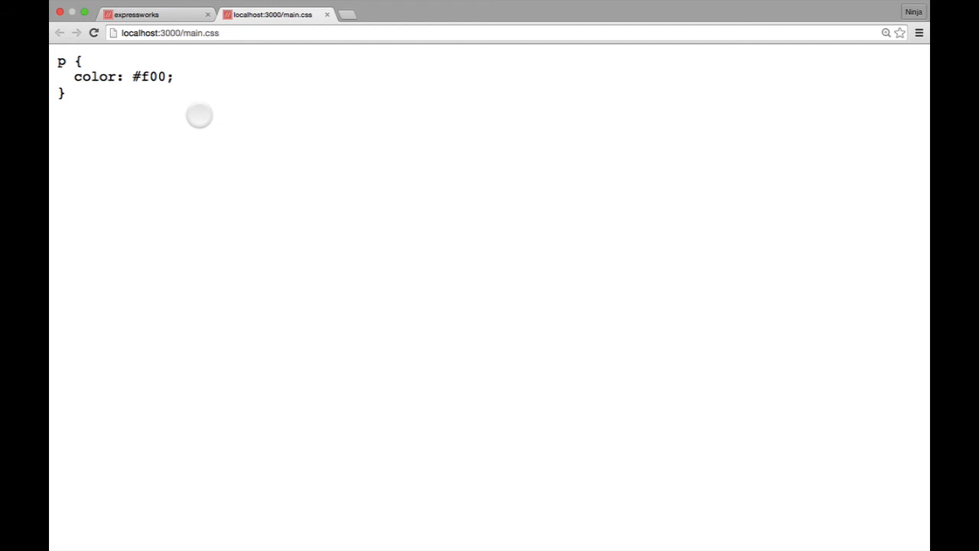
mouse_move(89, 64)
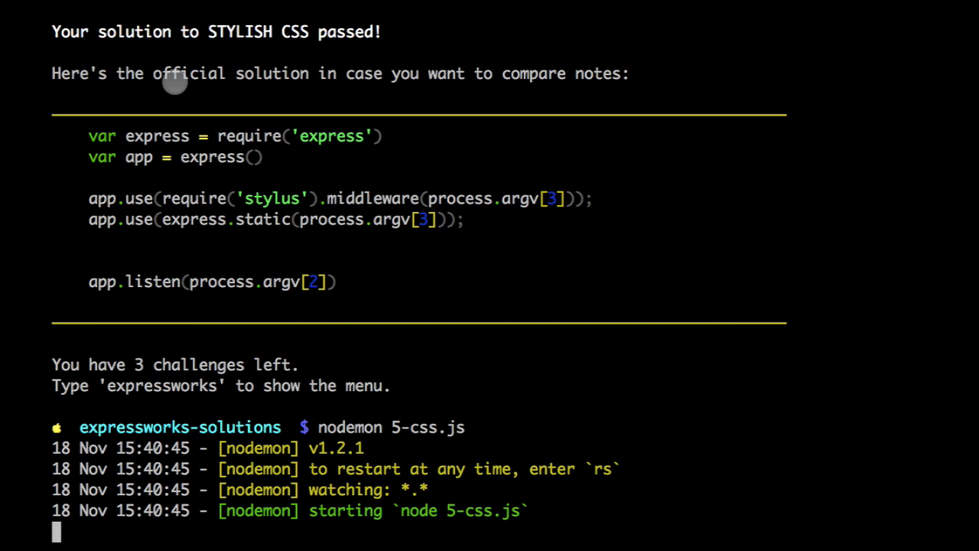
- Run expressworks verify 5-css.js and move to STYLISH CSS in the exercise list
text(expressworks verify 5-css.js)
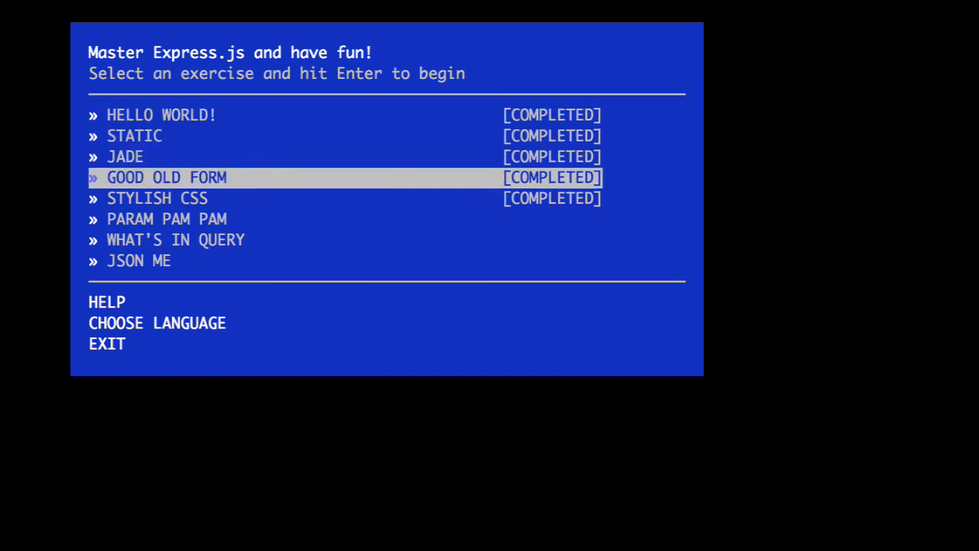
key(Down)
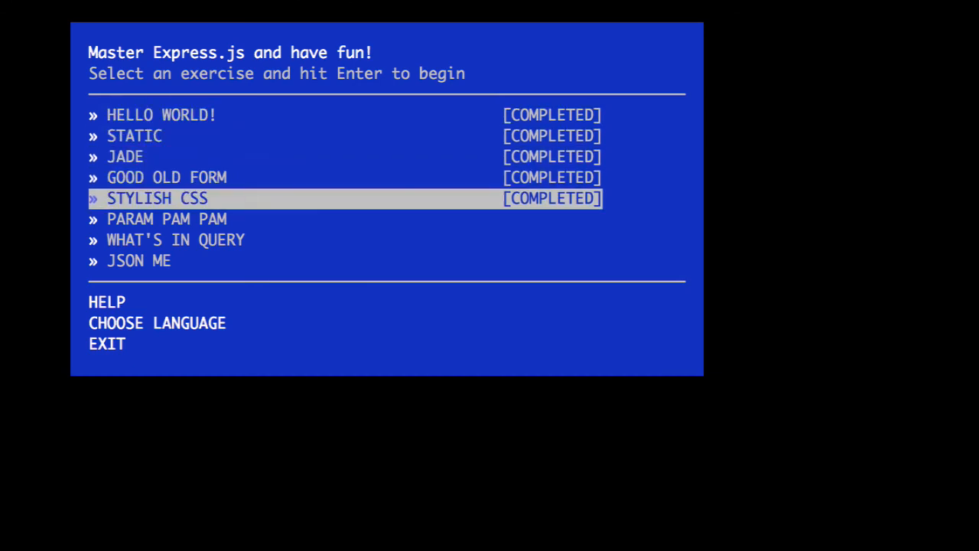